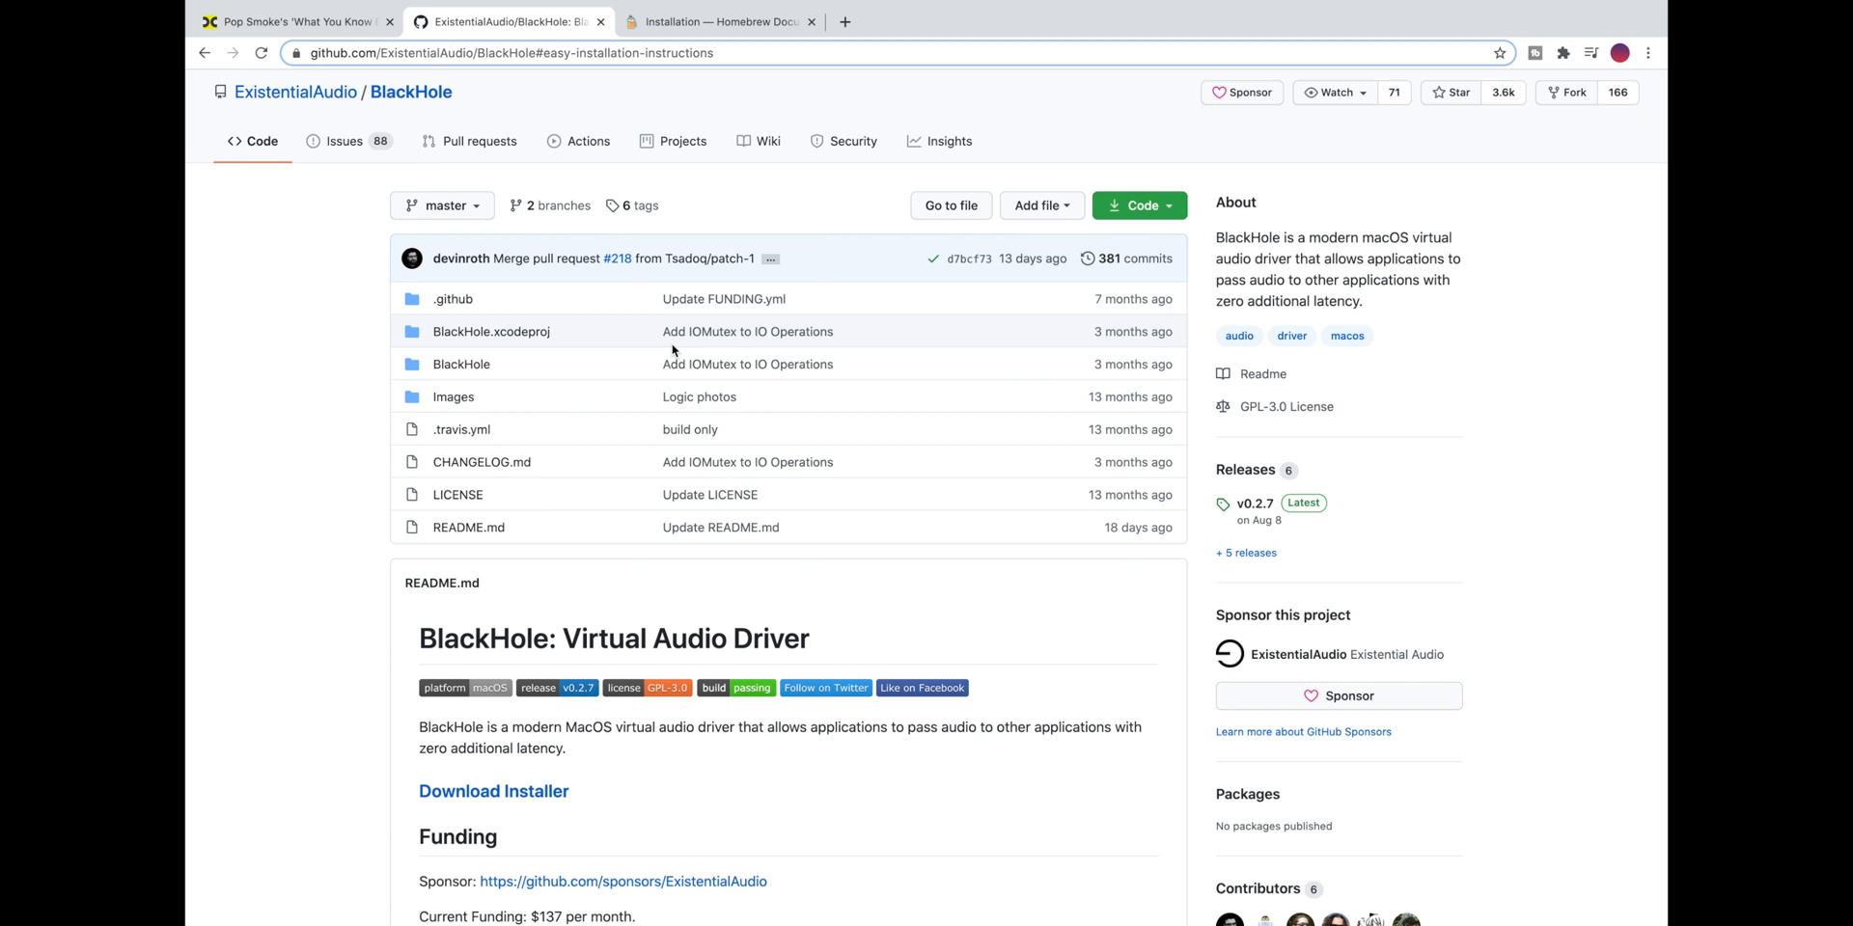
- Skim the BlackHole README on GitHub and switch to the Homebrew installation documentation
scroll(down, 3)
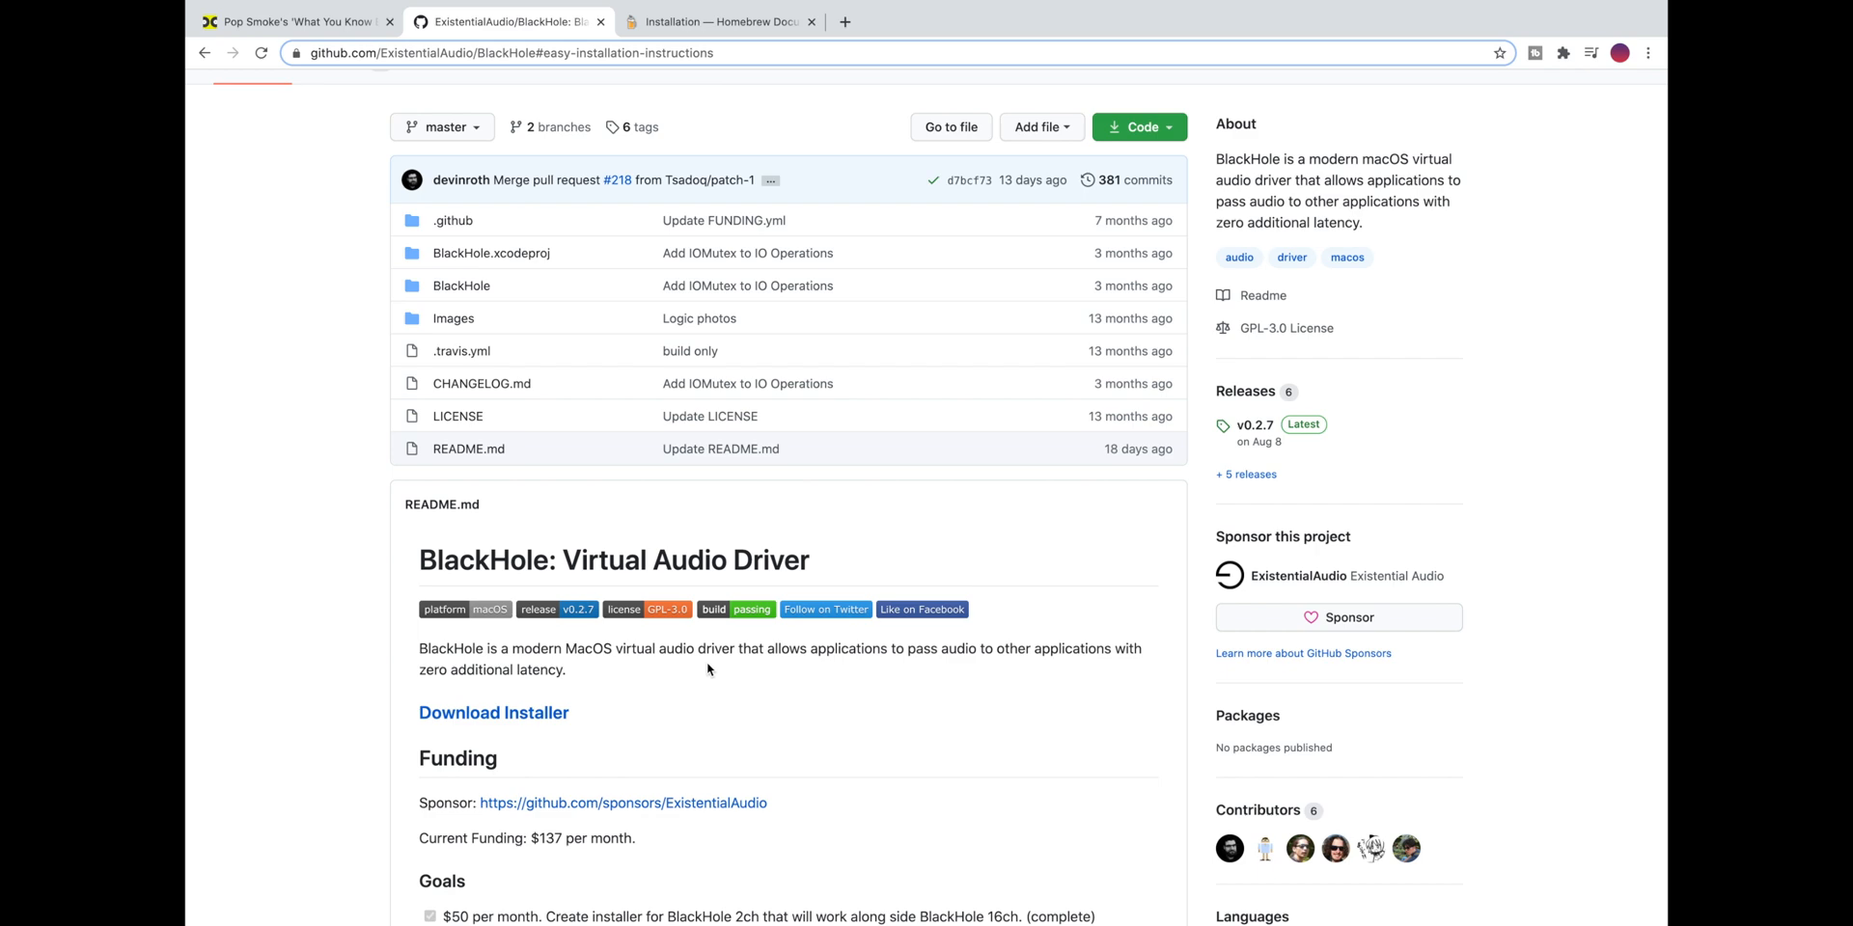
click(726, 22)
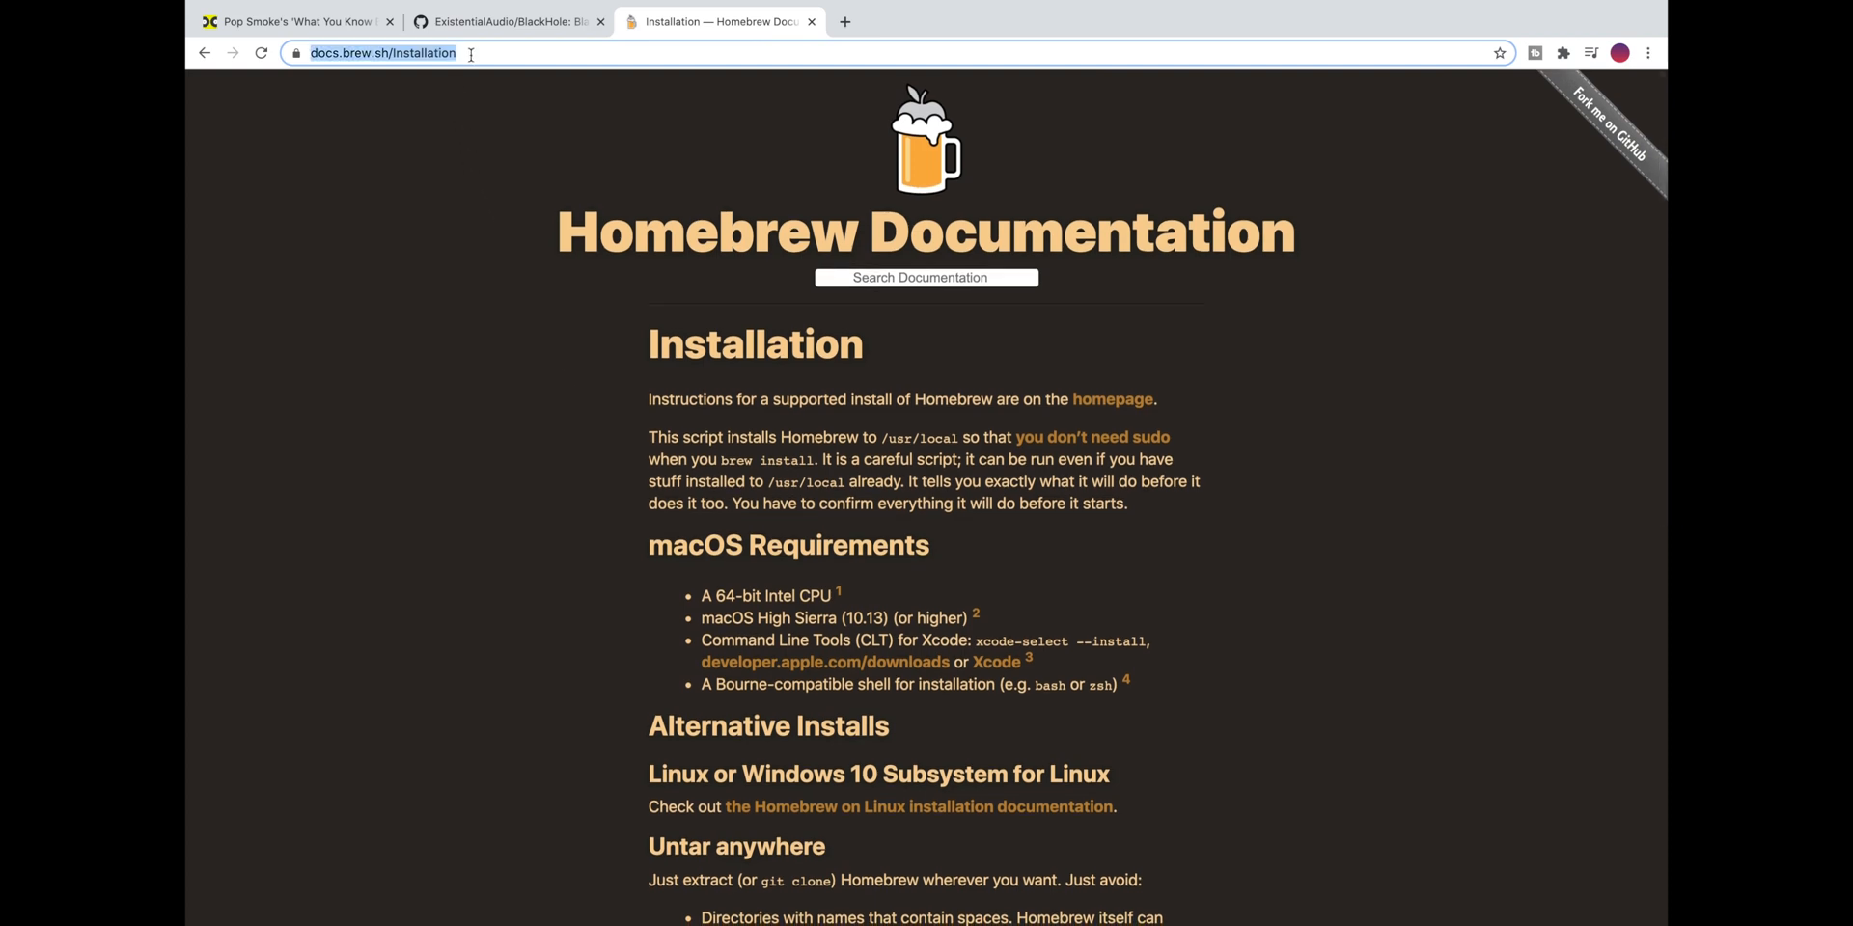
mouse_move(730, 577)
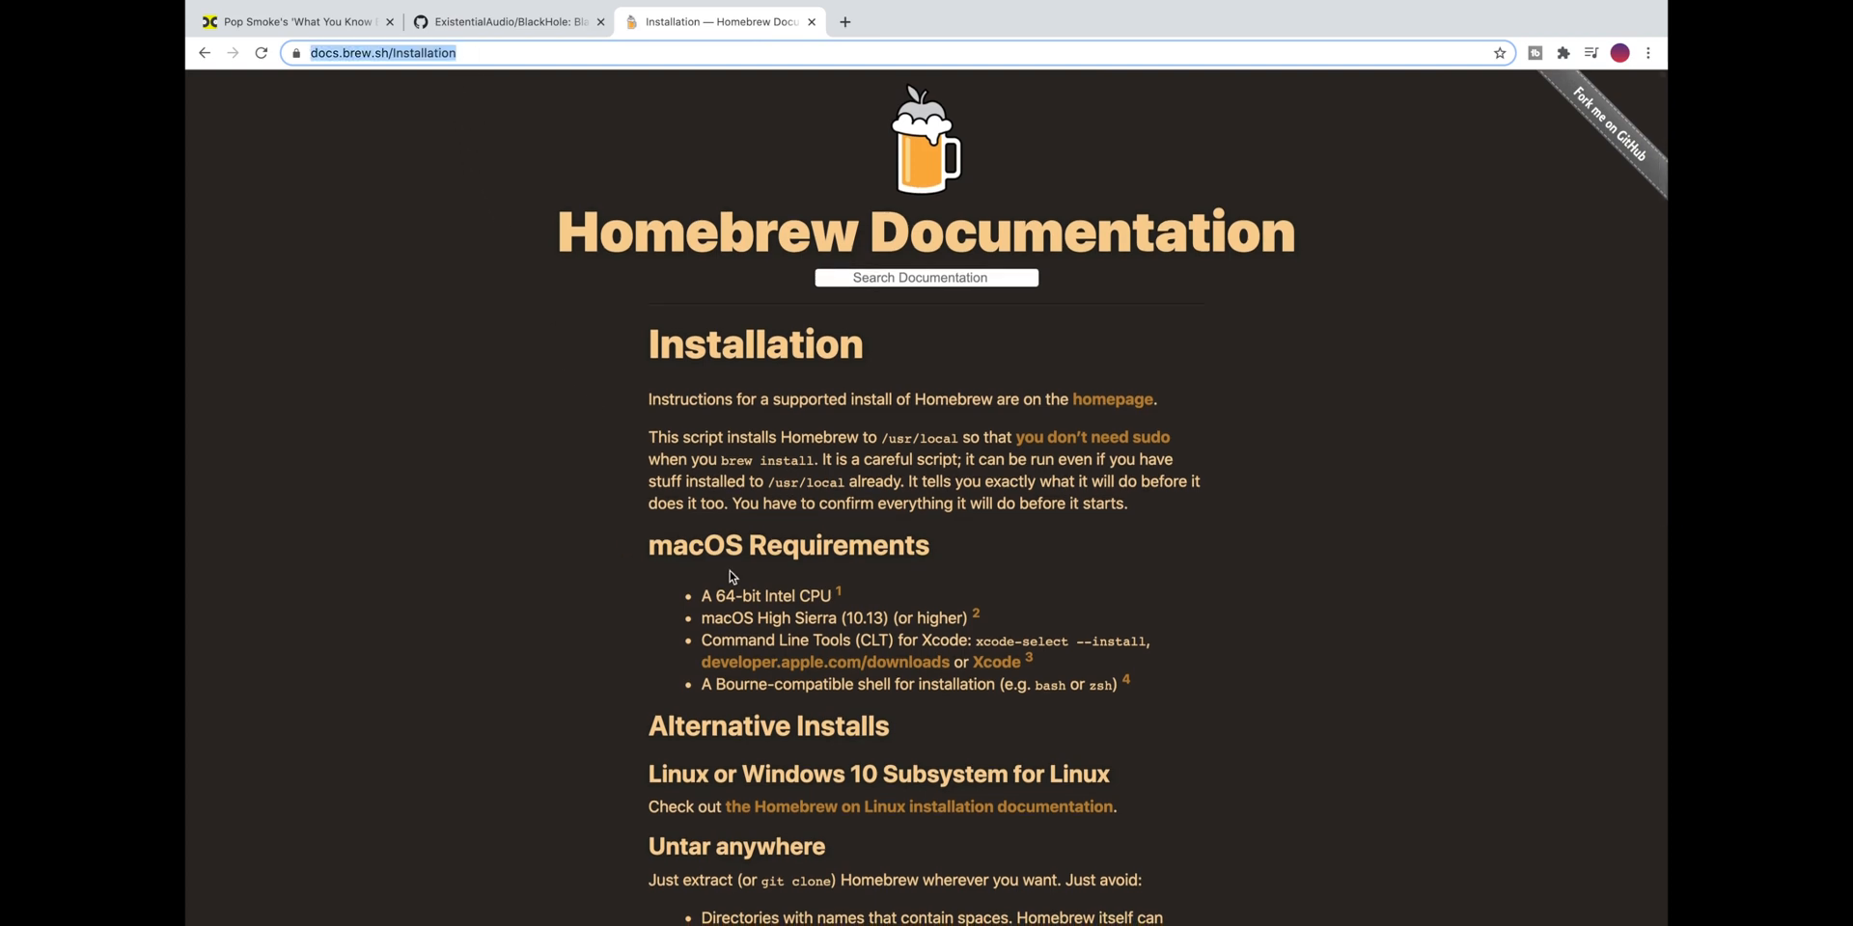
- Read the Homebrew macOS requirements down to the untar command, then return to the BlackHole repository
scroll(down, 3)
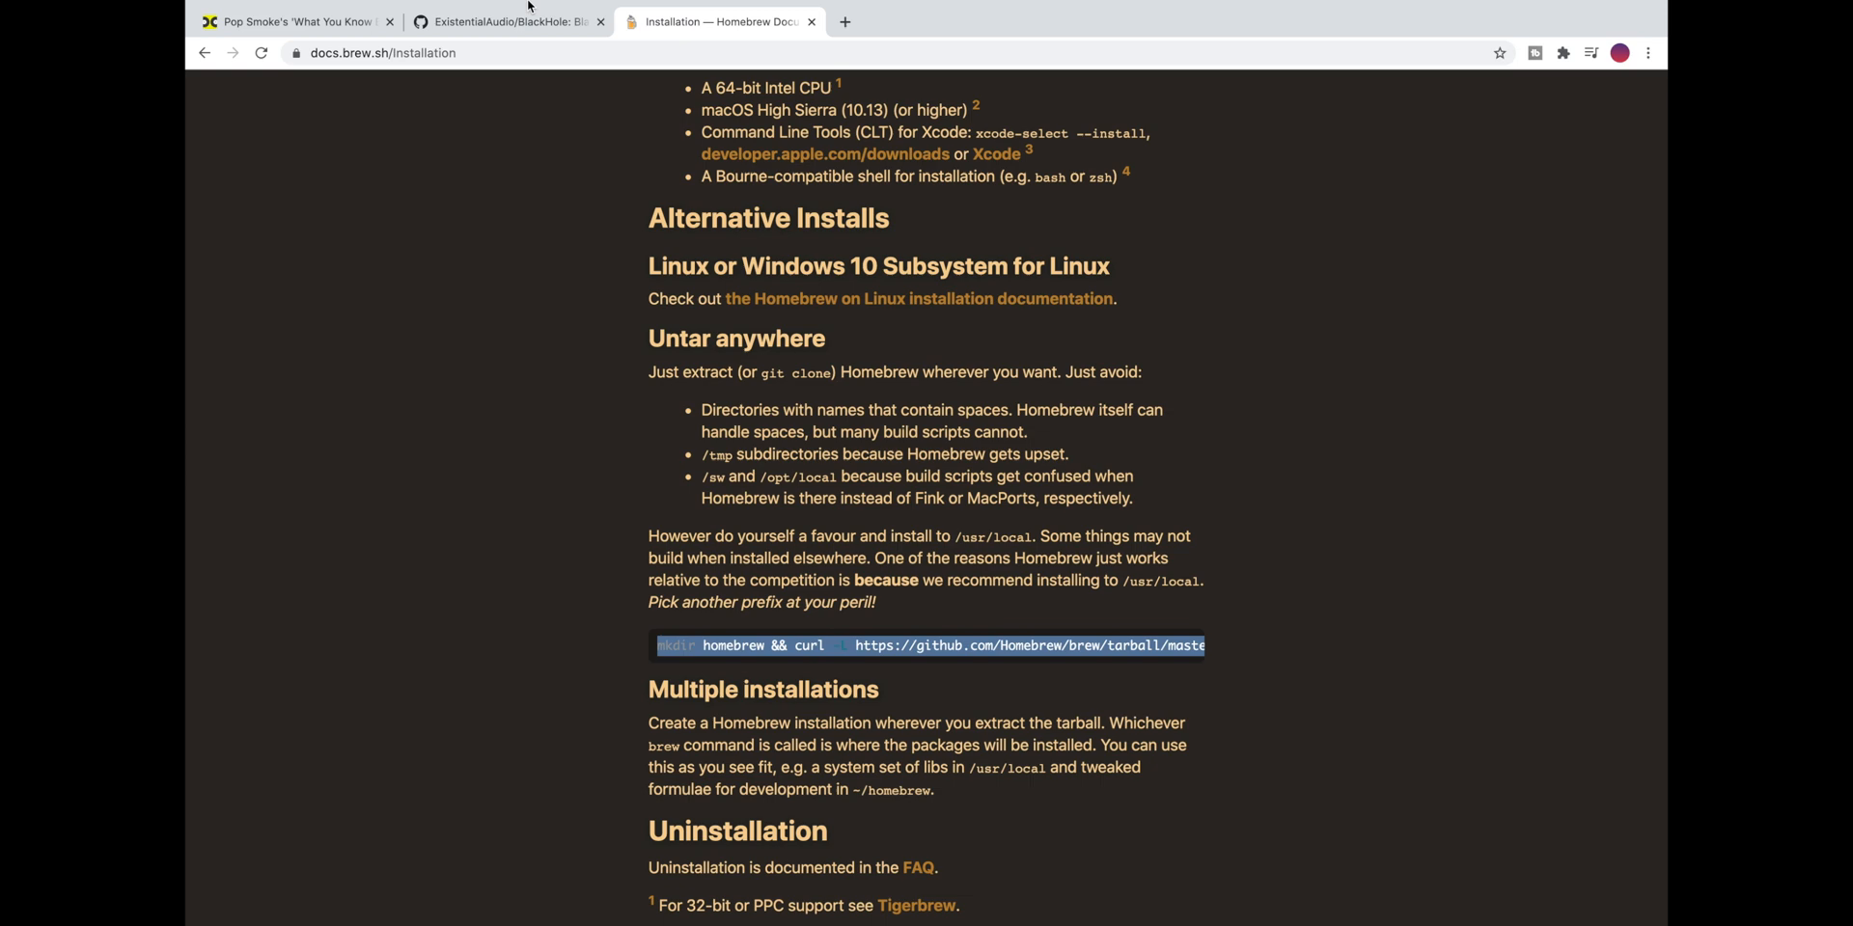
click(517, 22)
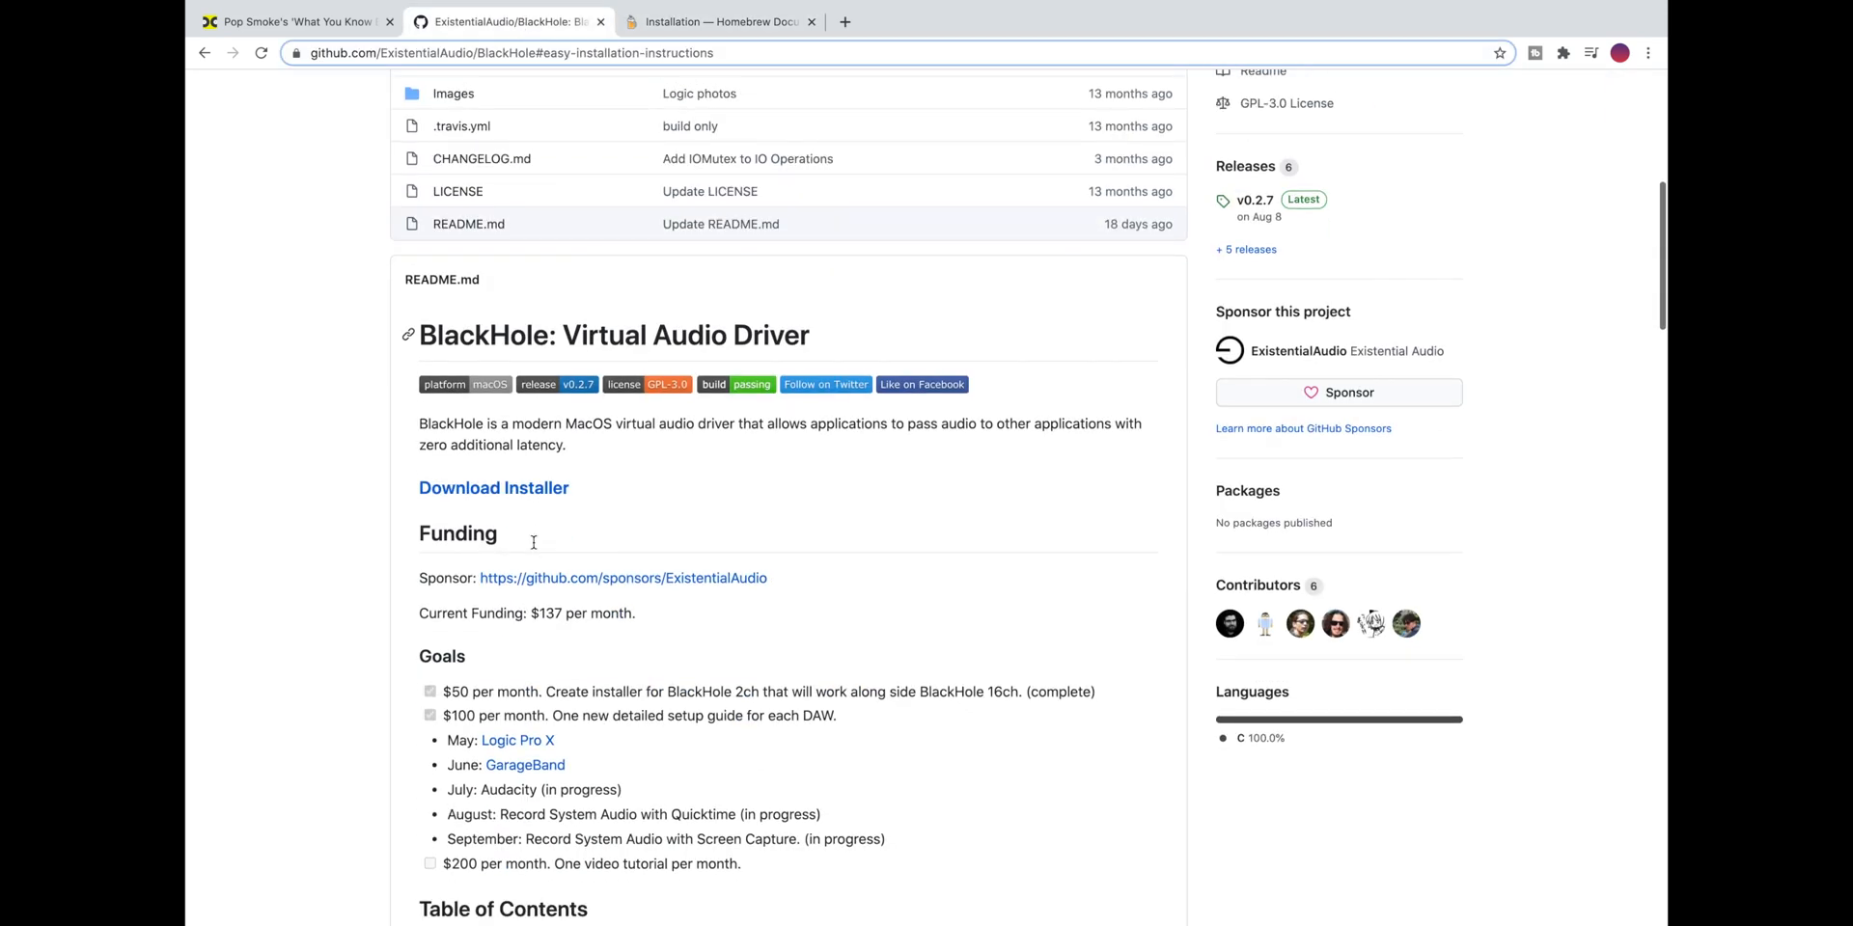
- Scroll further through the BlackHole README before moving to the terminal install session
scroll(down, 3)
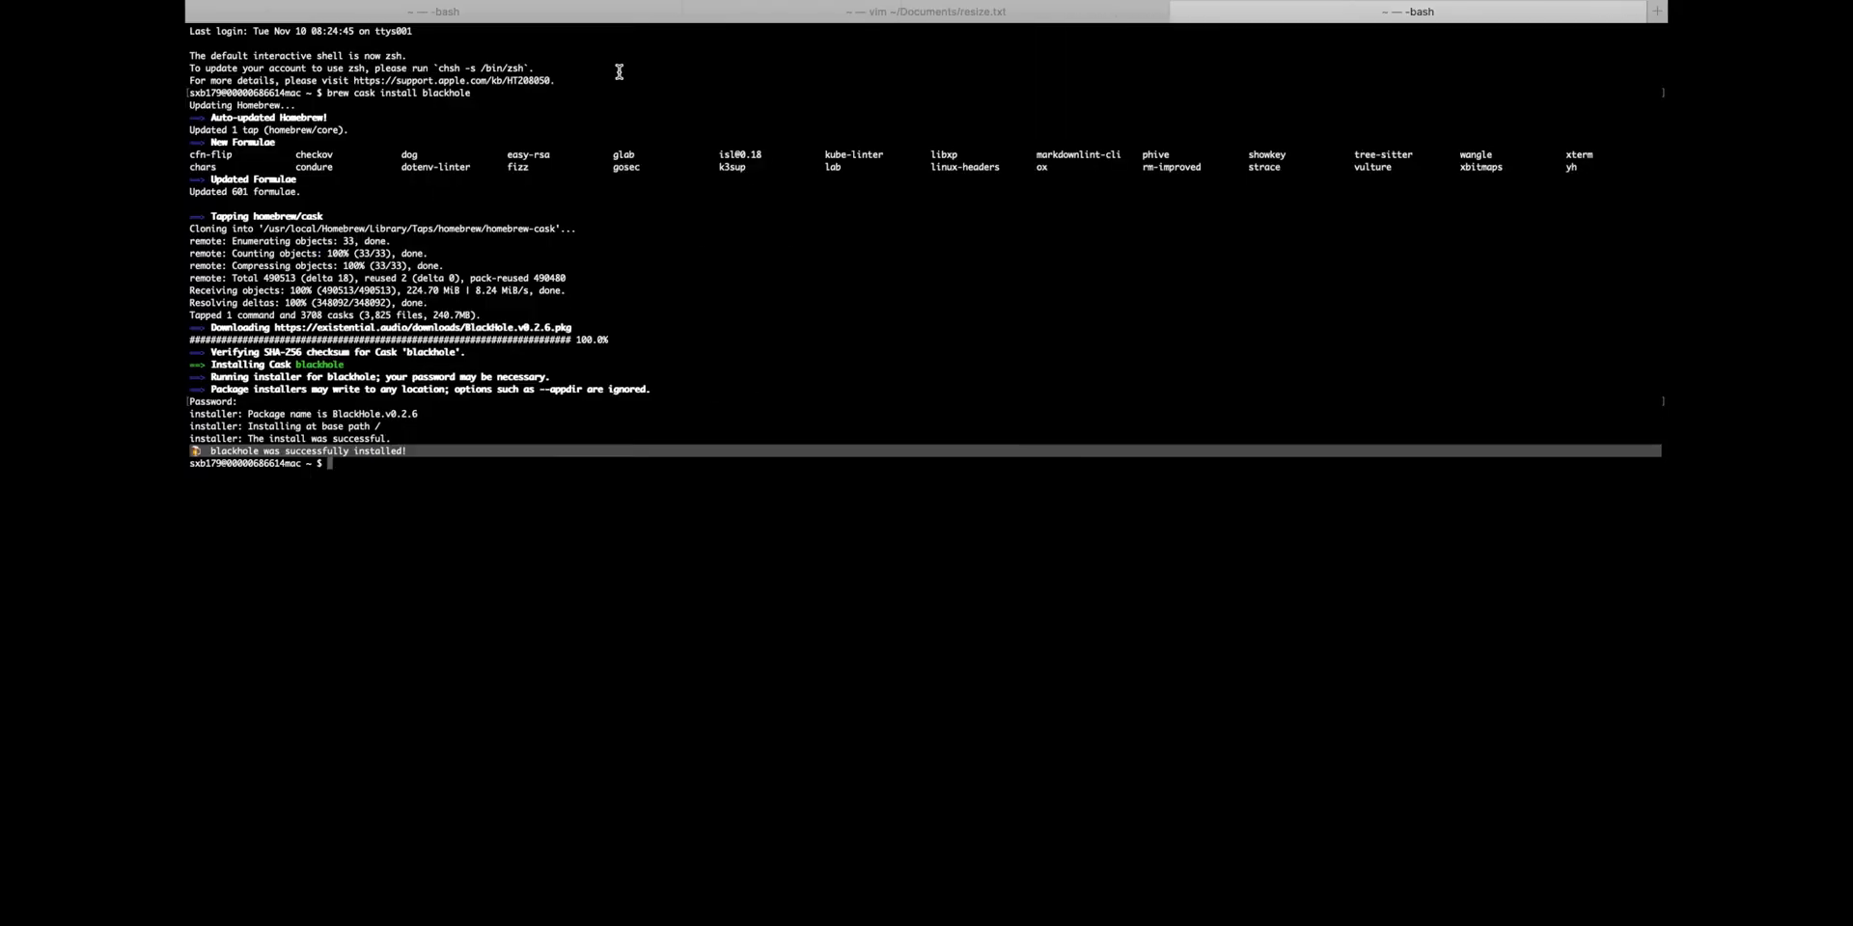
mouse_move(274, 96)
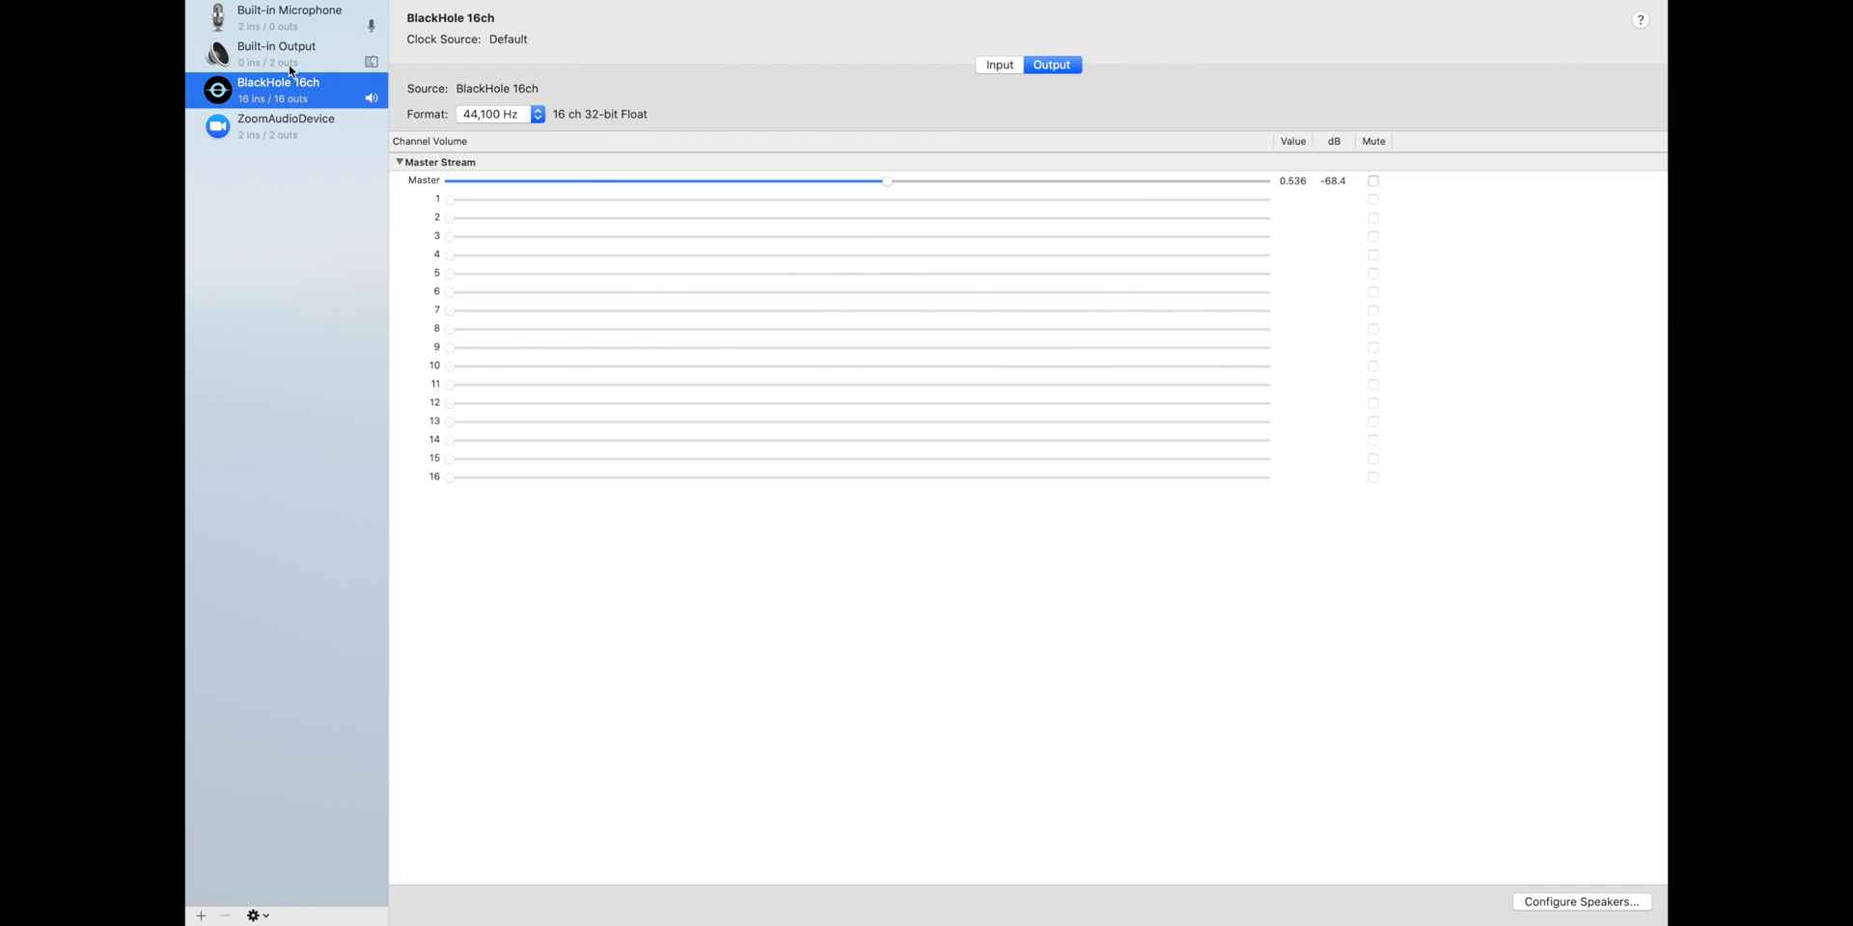
mouse_move(297, 93)
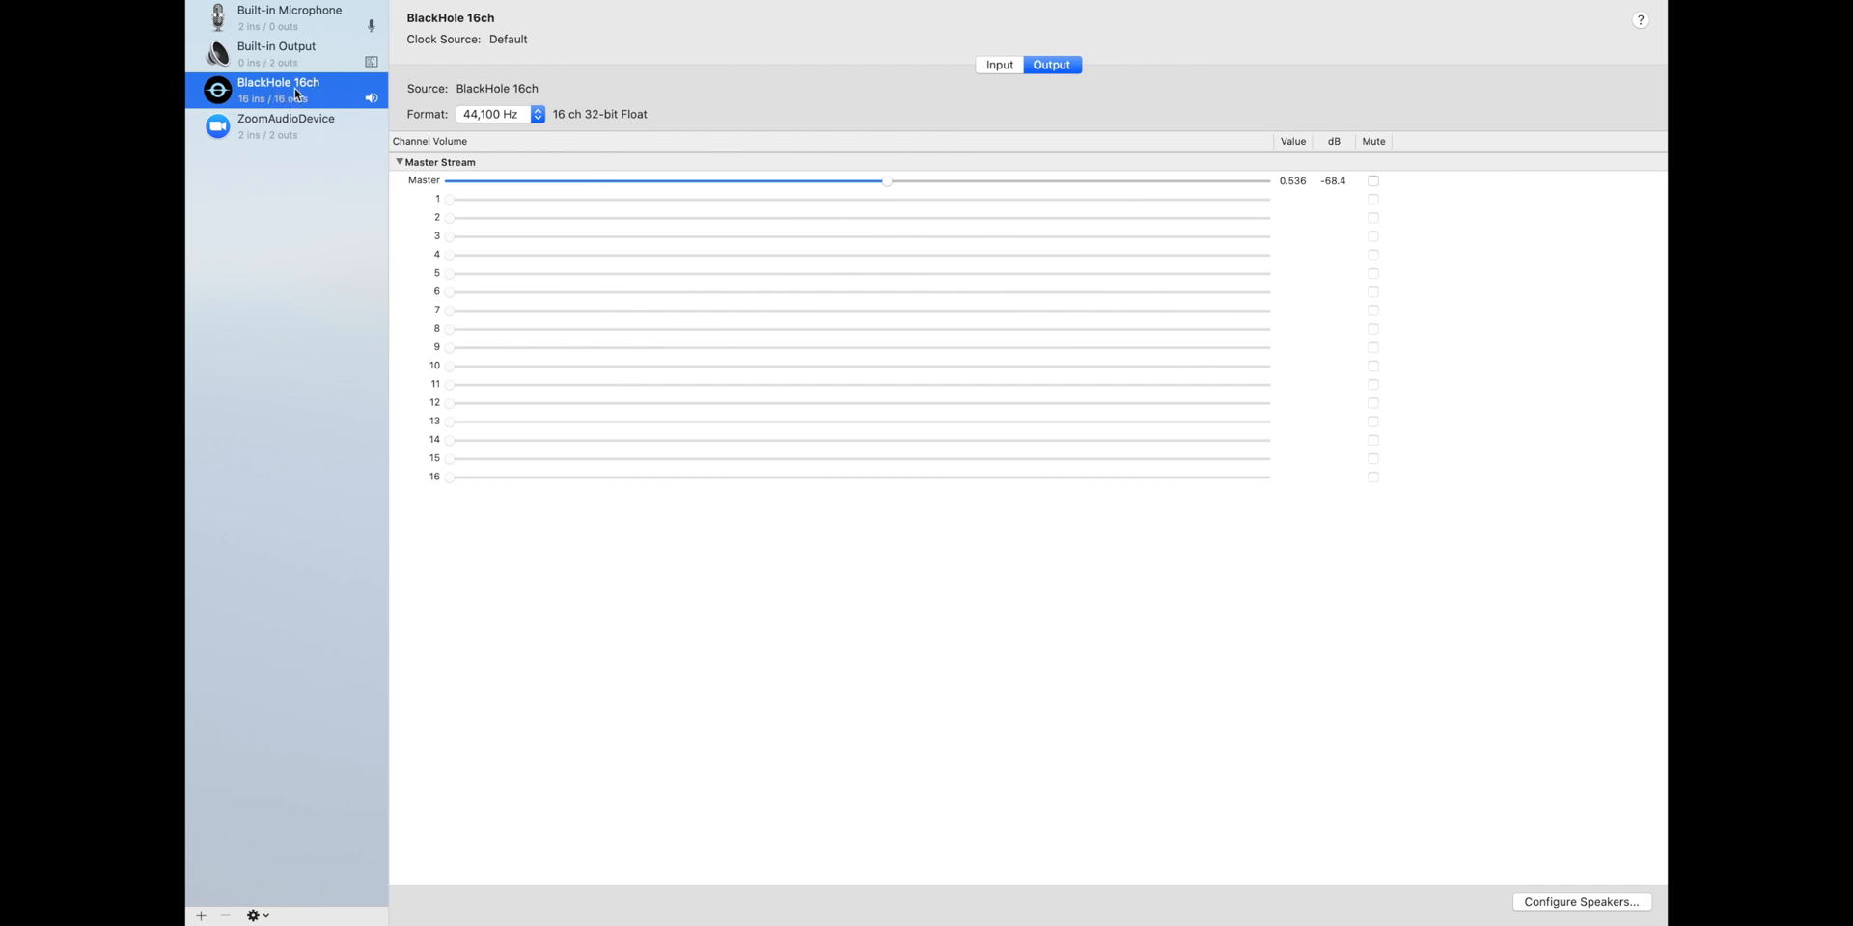
- Show the Use This Device options for BlackHole 16ch in Audio MIDI Setup
right_click(290, 93)
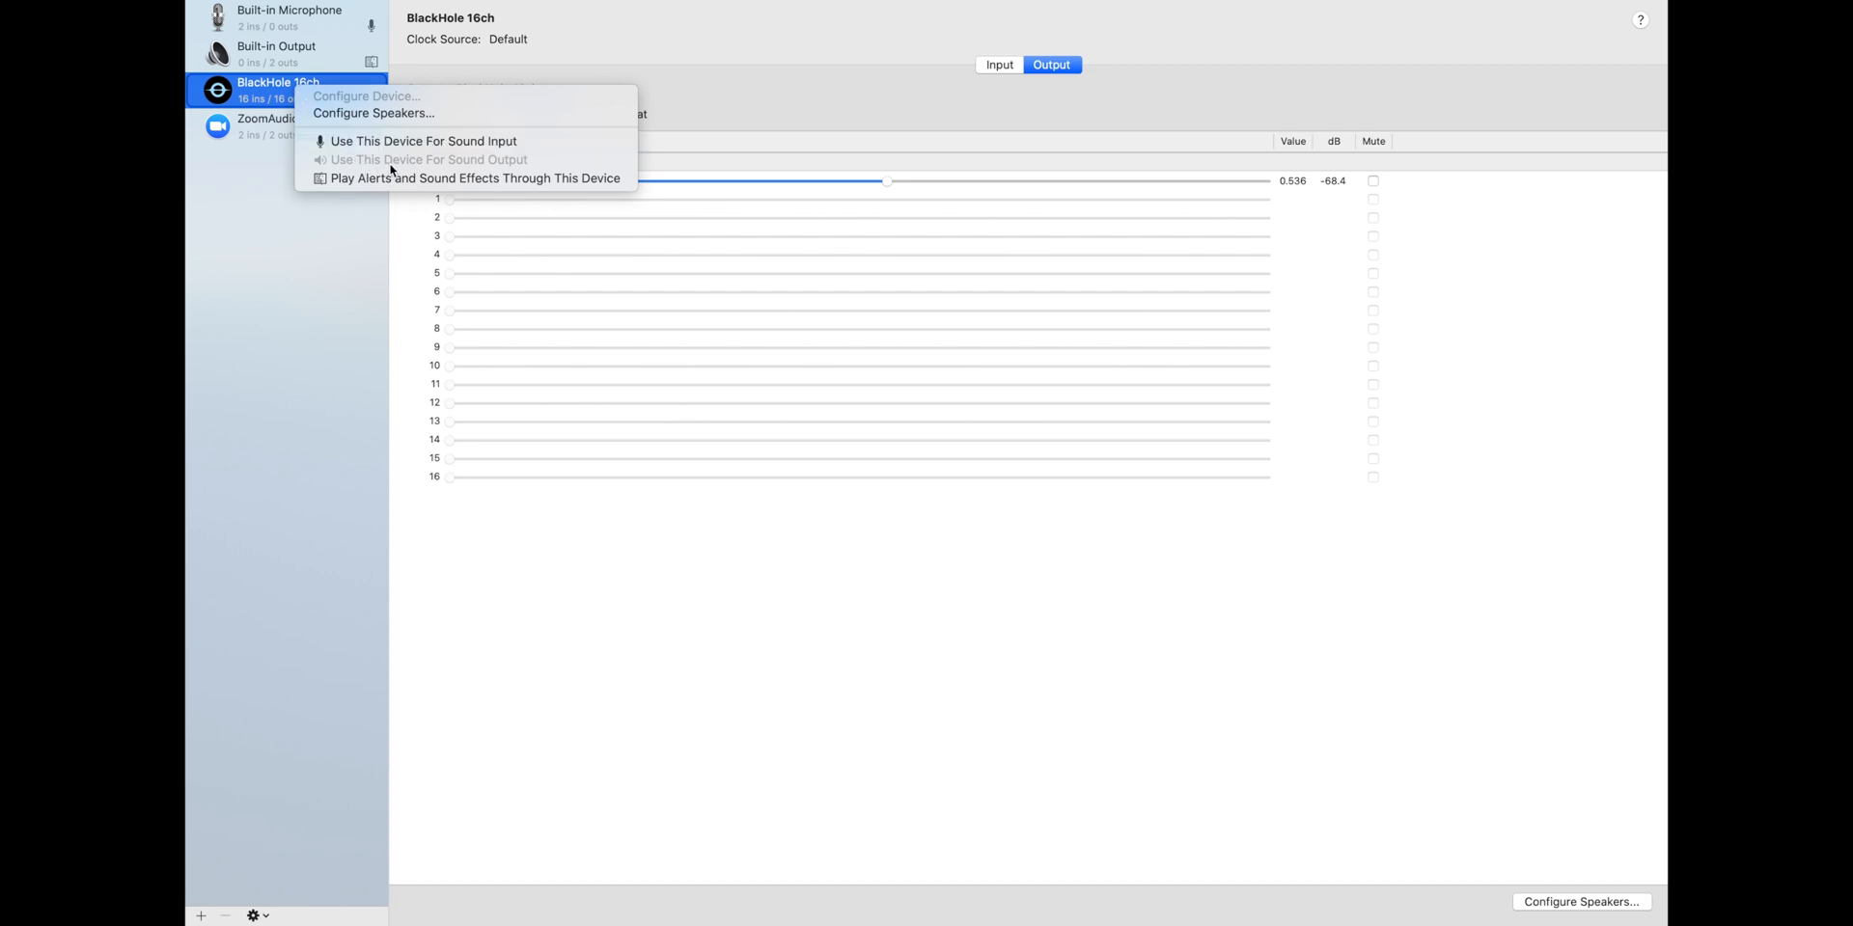
mouse_move(486, 166)
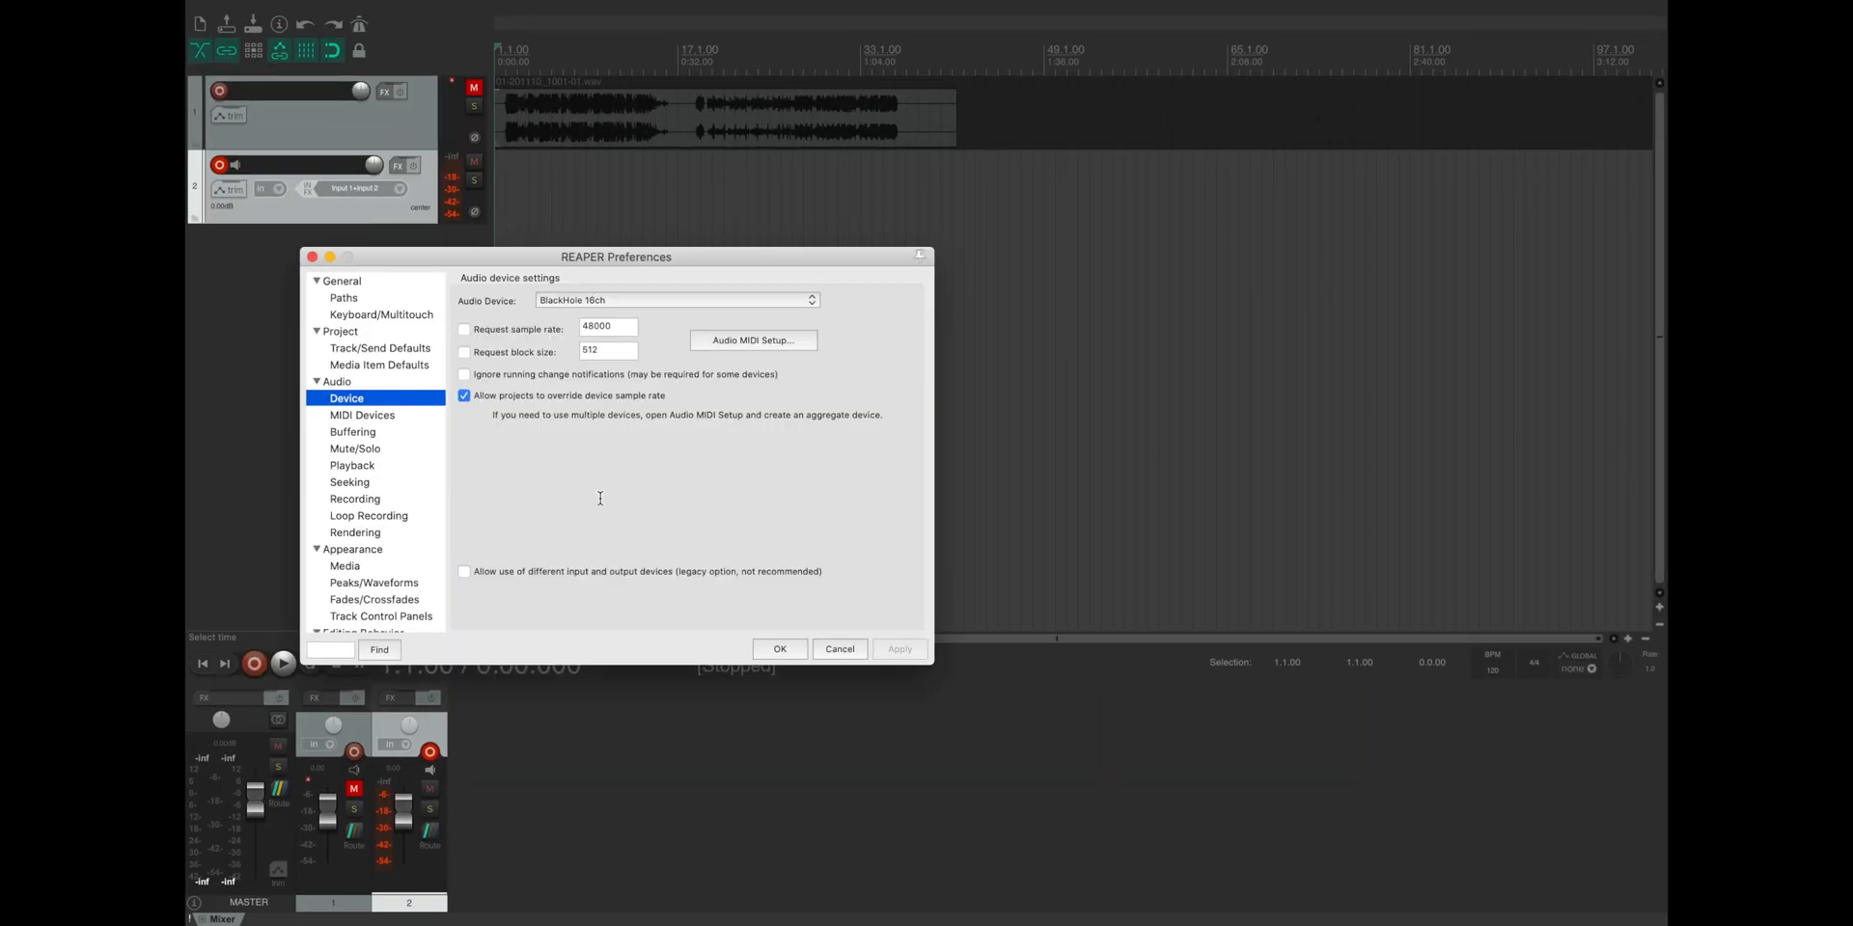
- Confirm BlackHole 16ch as REAPER's audio device and close Preferences
click(675, 299)
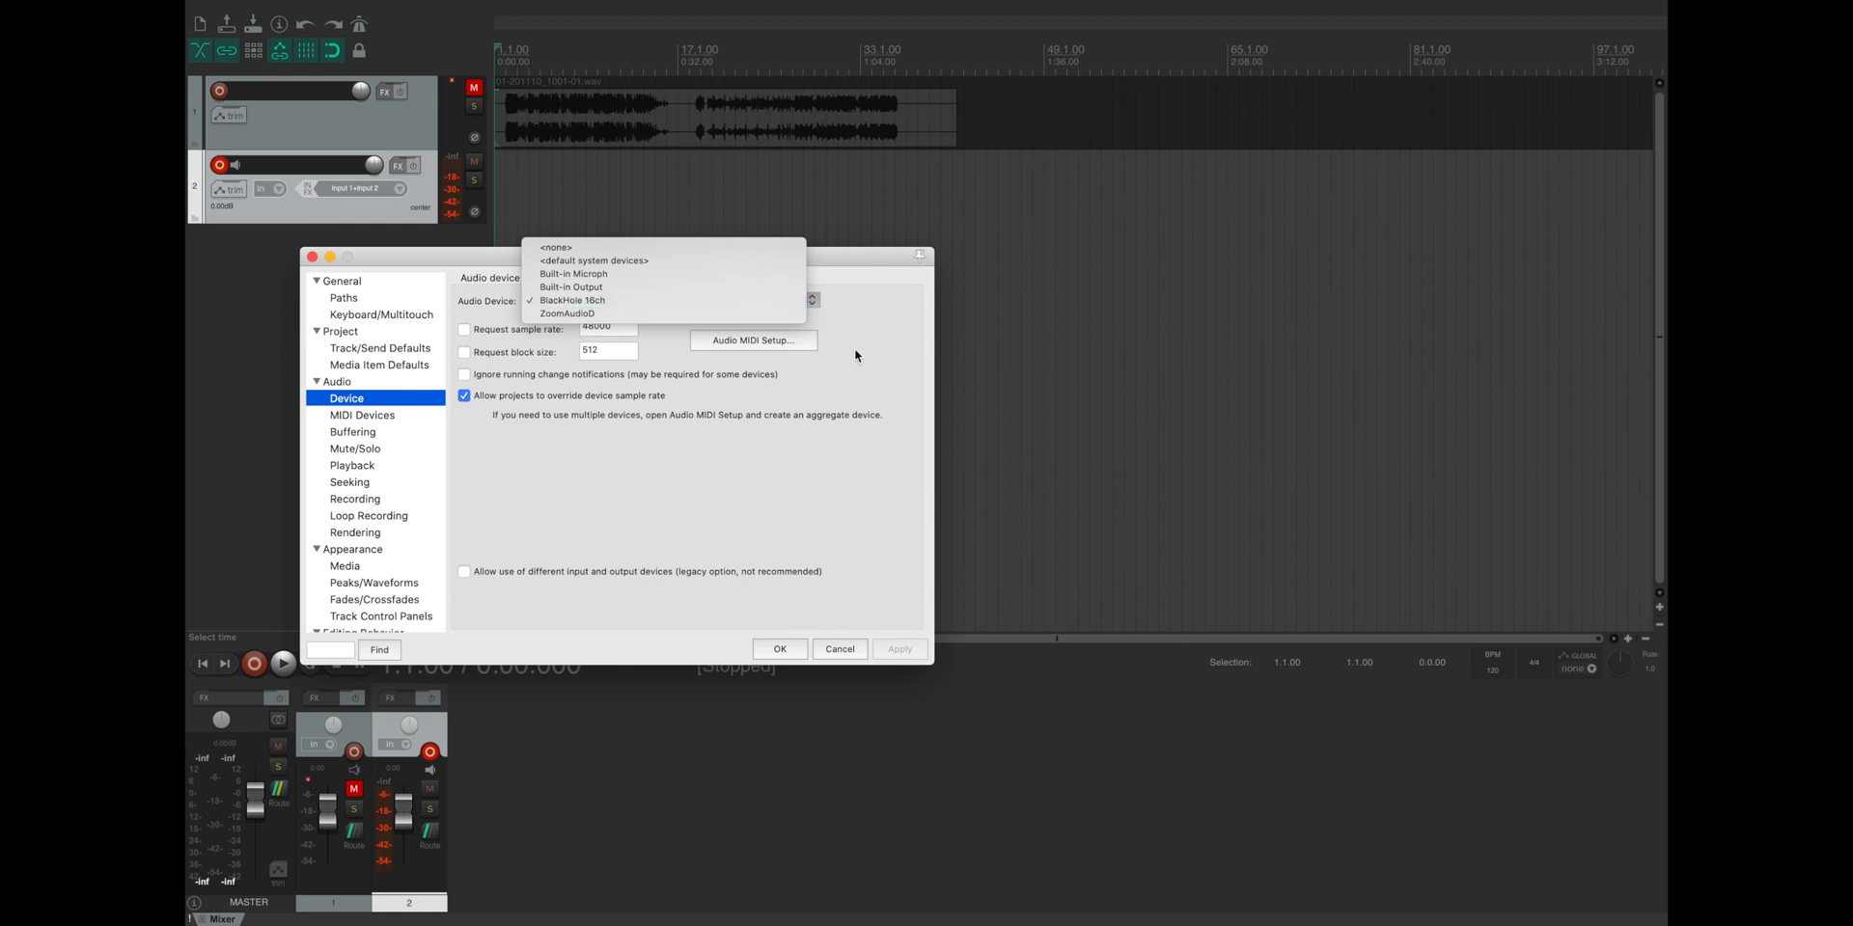
click(780, 648)
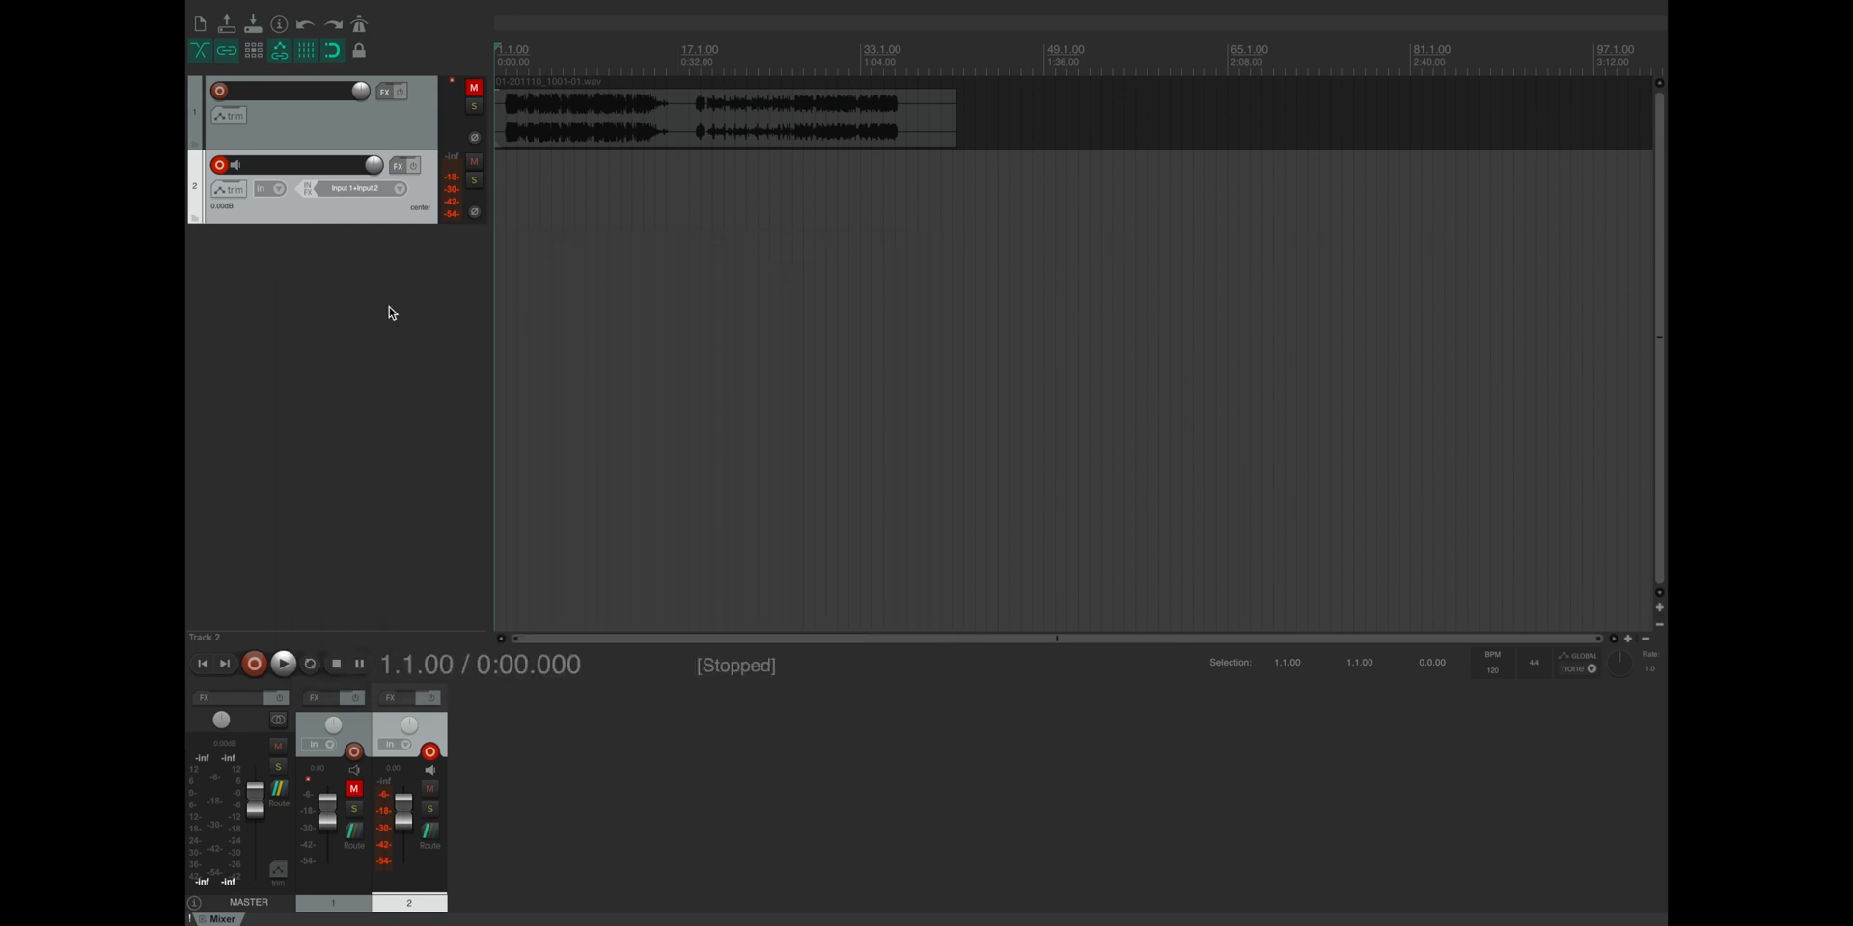
mouse_move(254, 664)
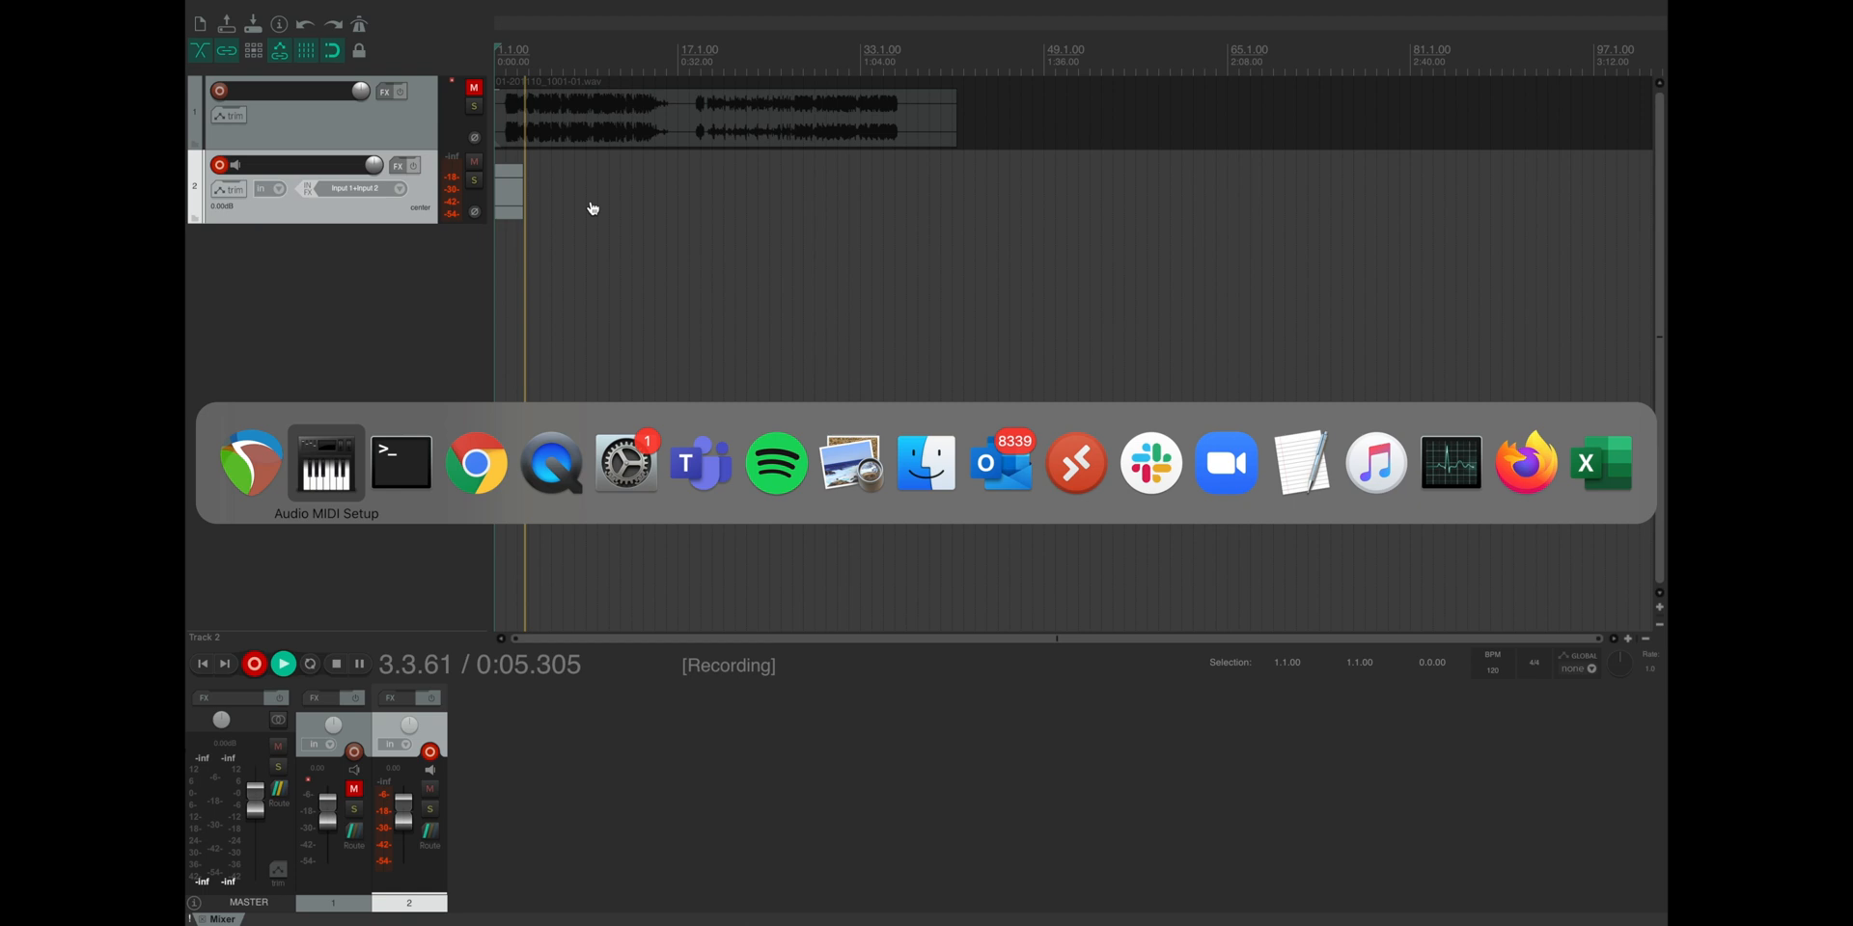
- Bring Chrome to the front and switch to a page to play audio into the recording
click(324, 463)
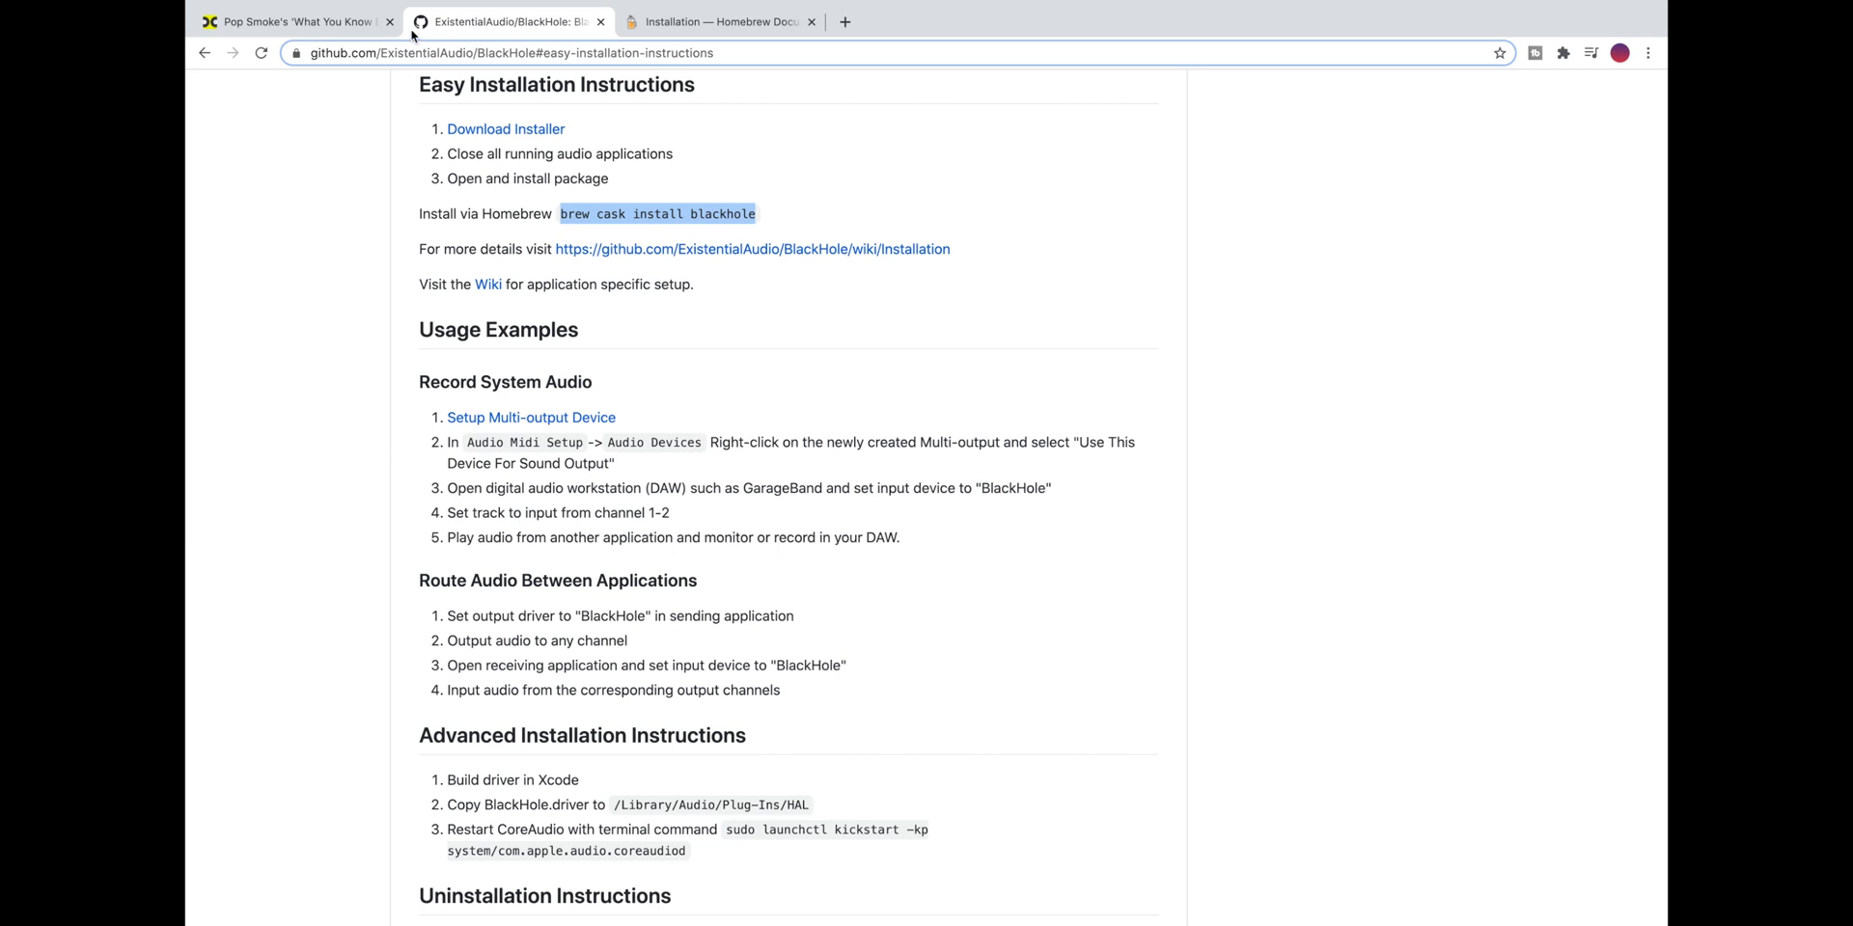
click(289, 22)
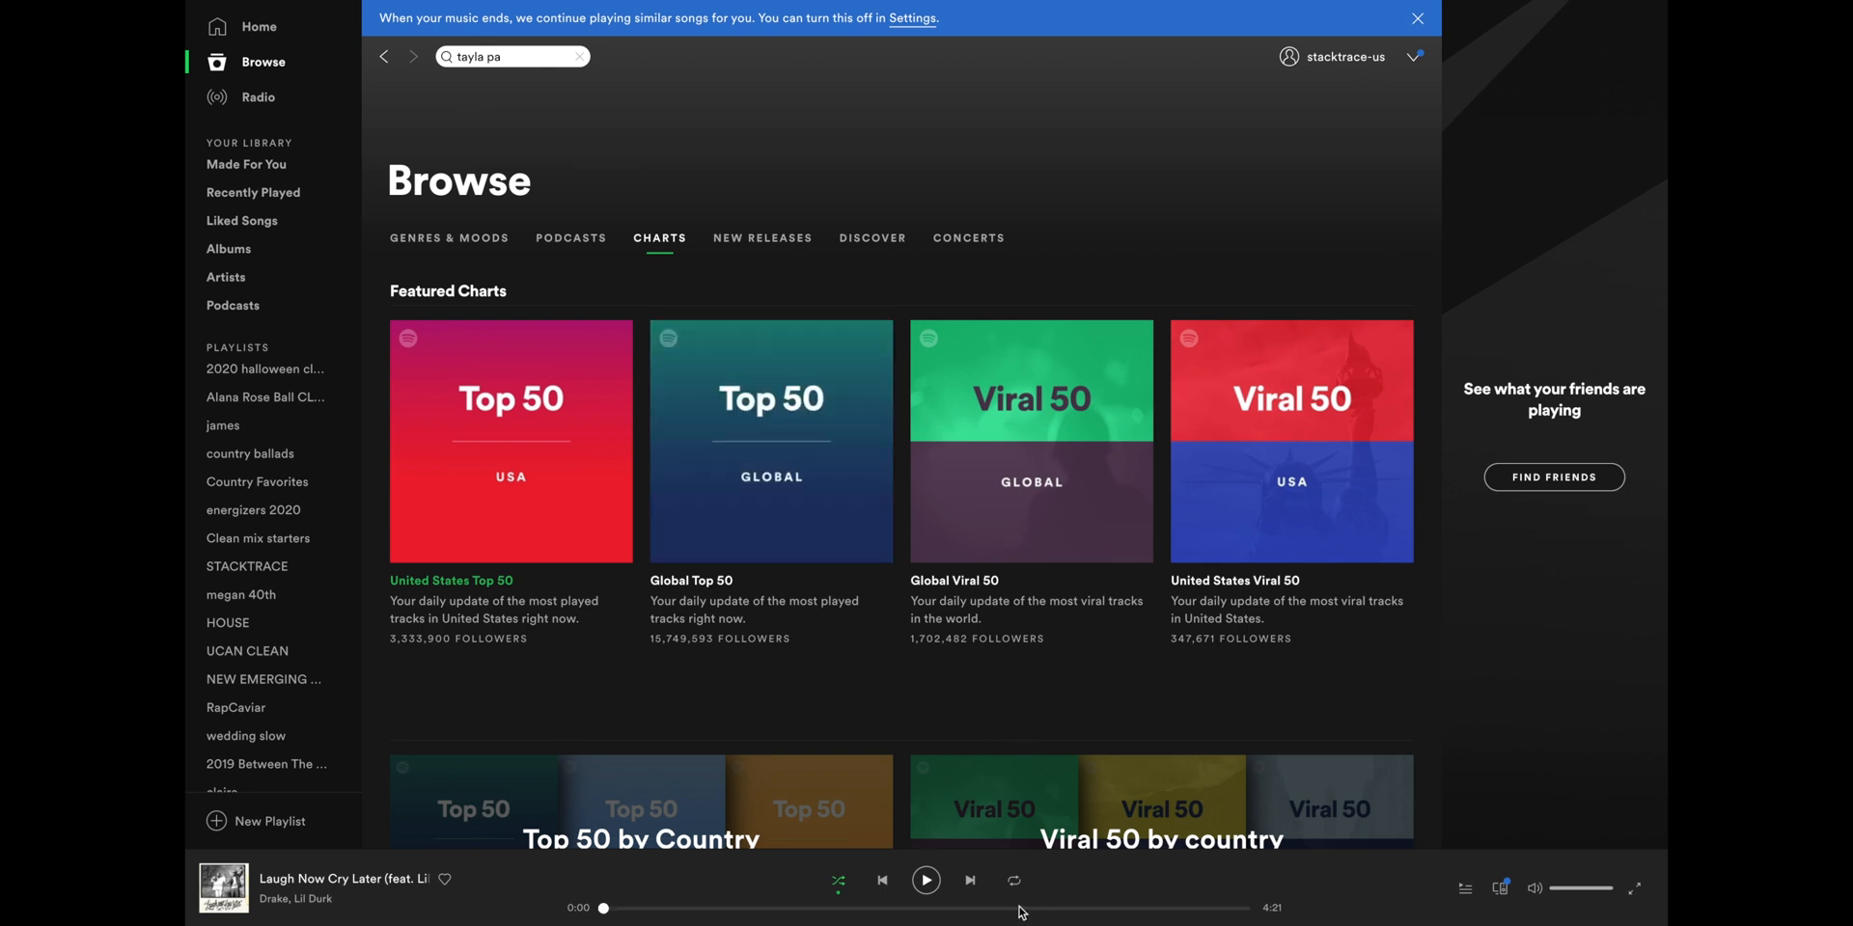
mouse_move(552, 367)
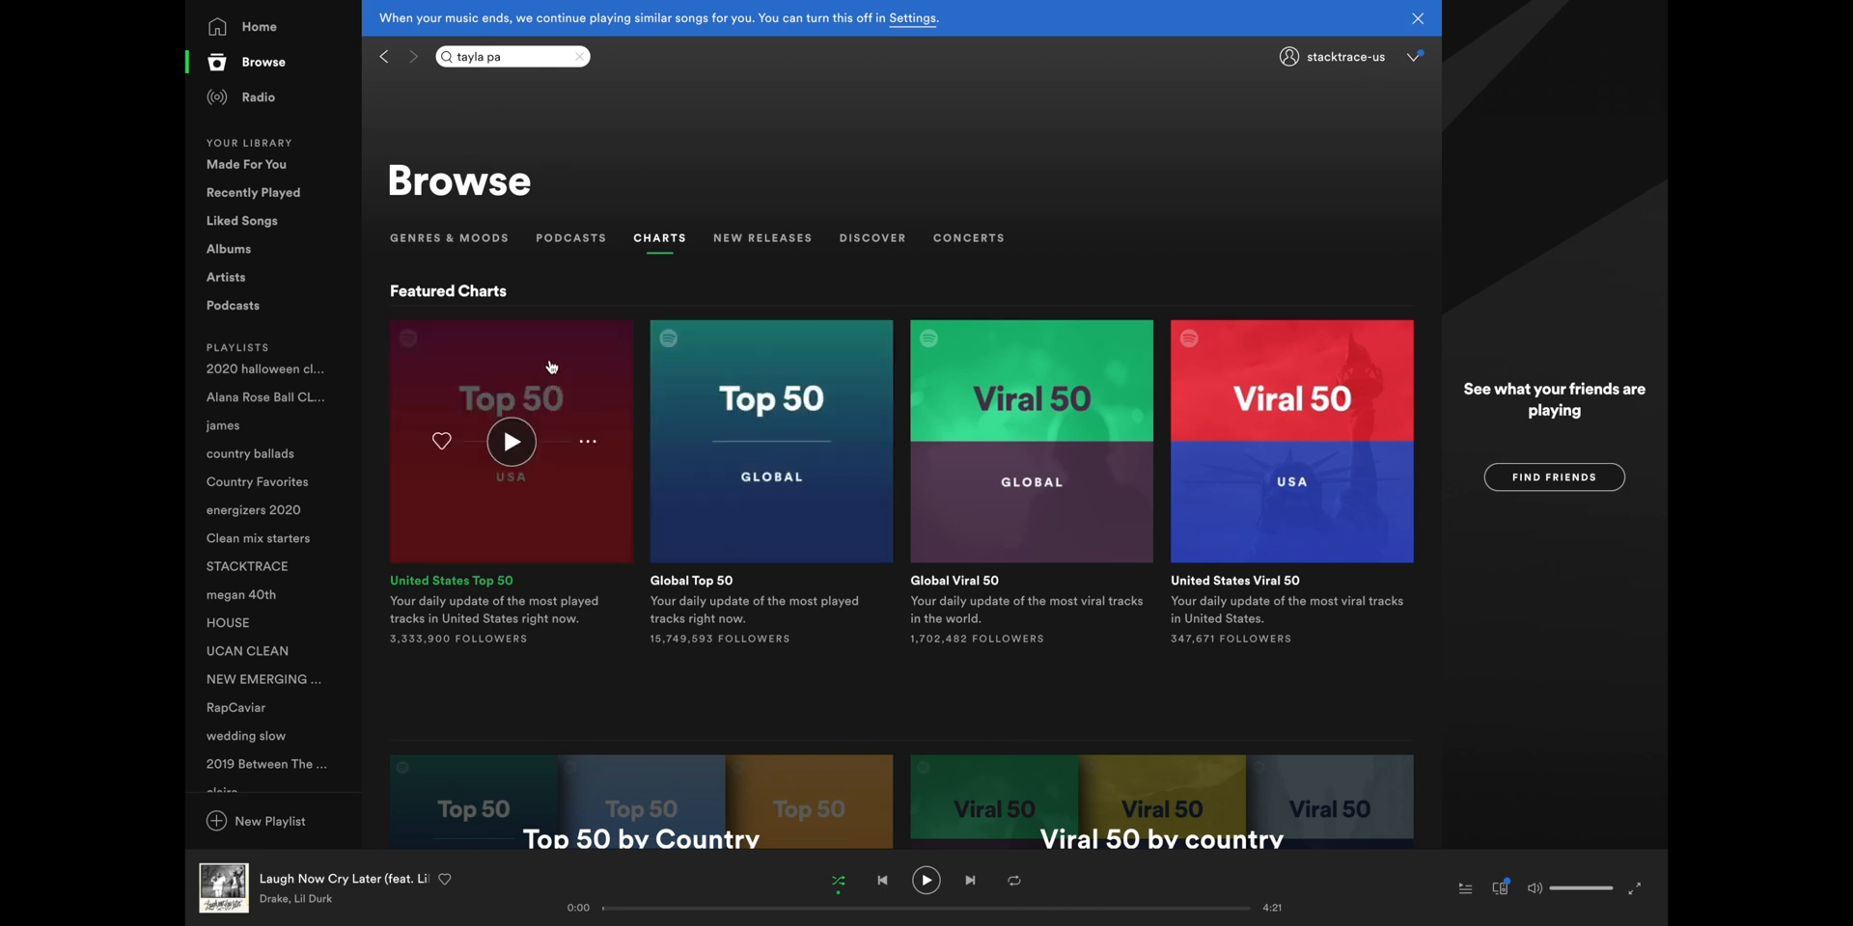
mouse_move(884, 880)
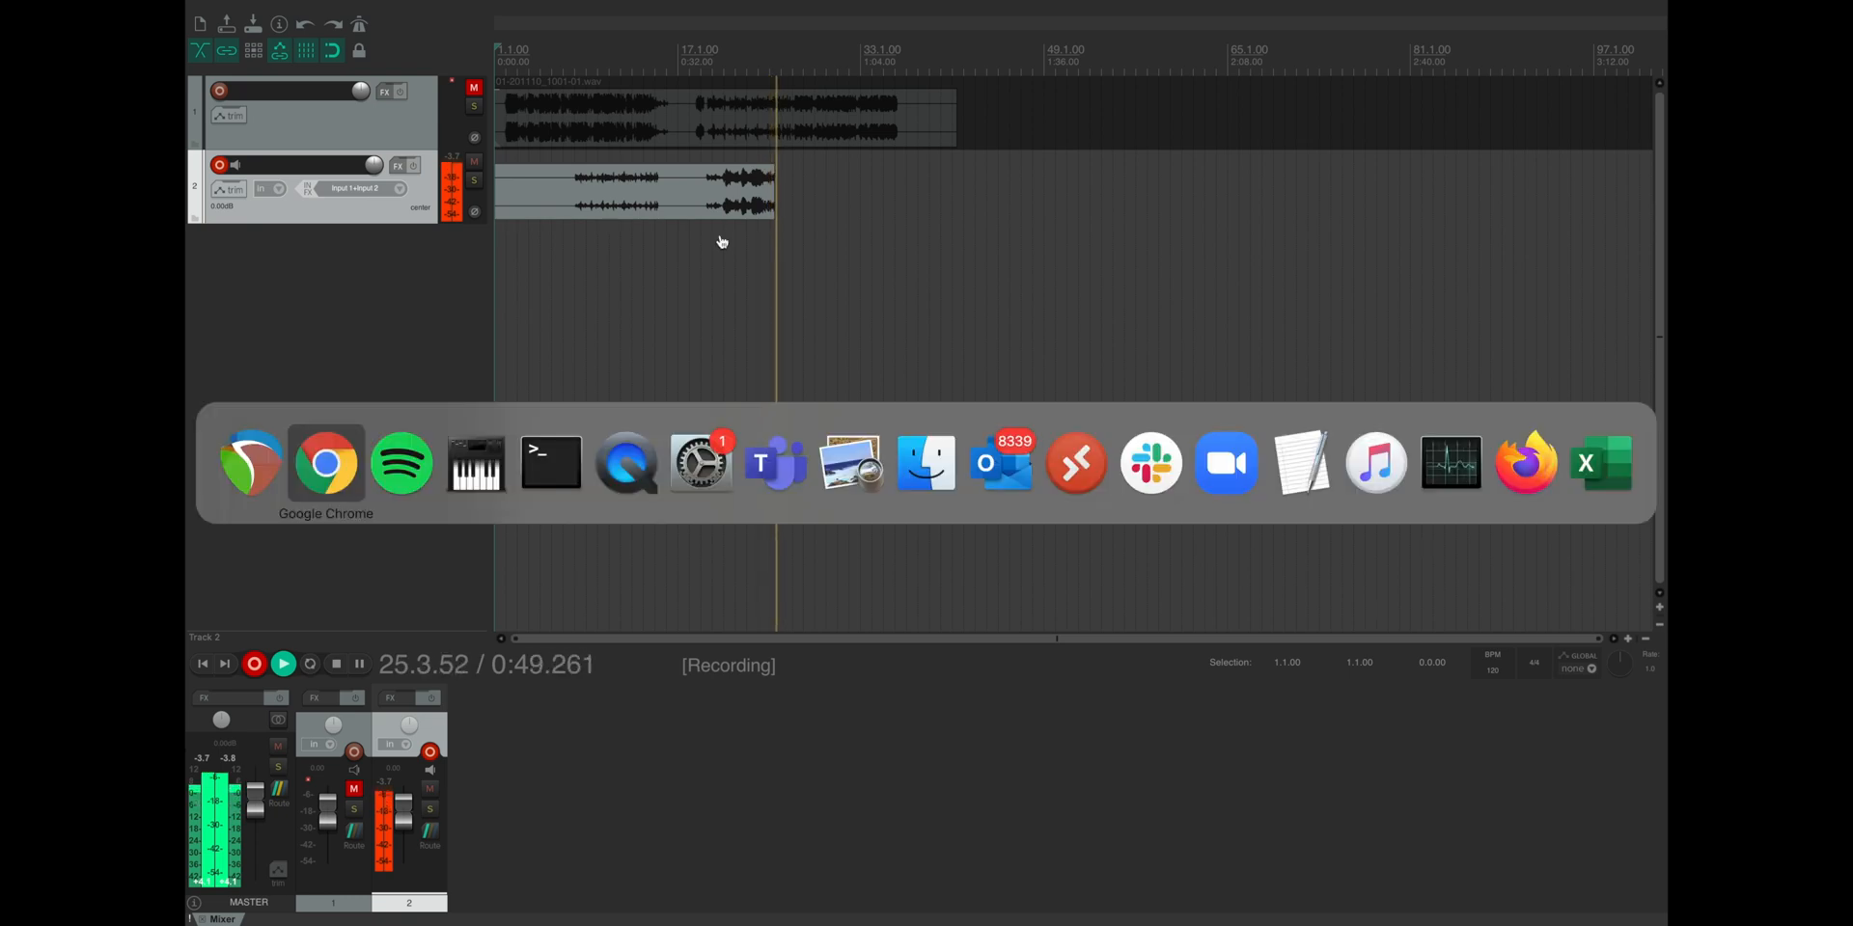
- Return to Chrome and switch back to the ExistentialAudio/BlackHole repository page
click(324, 463)
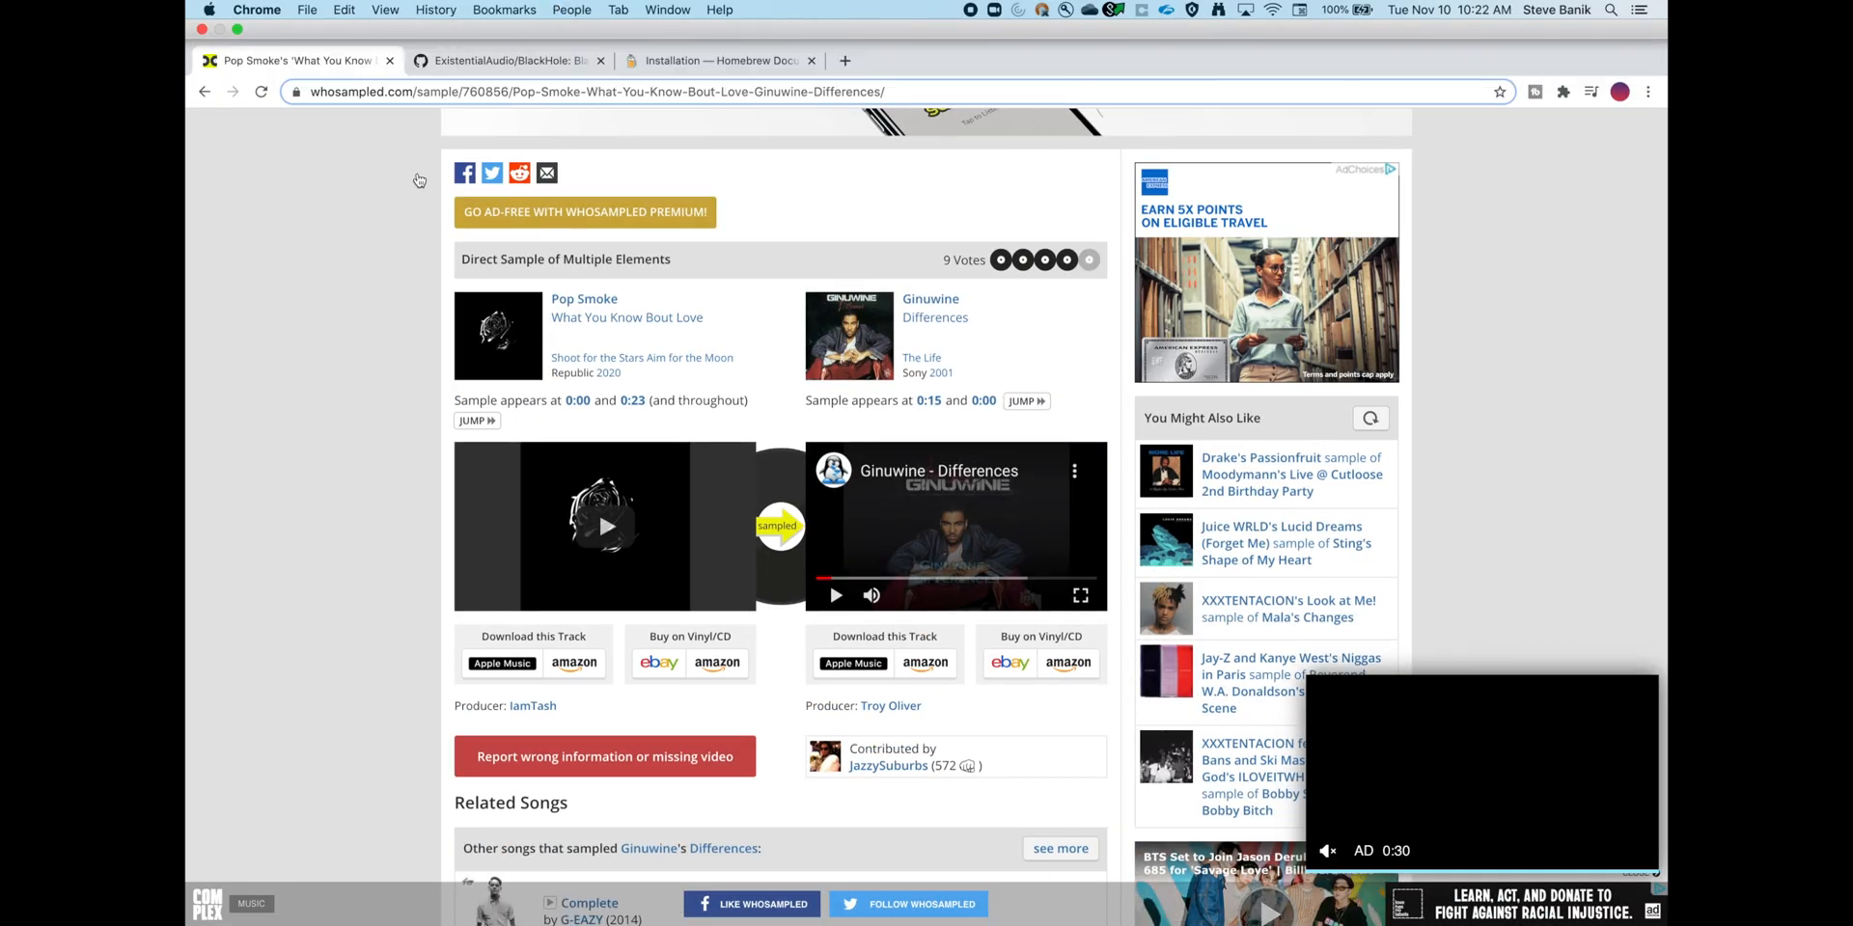
click(517, 60)
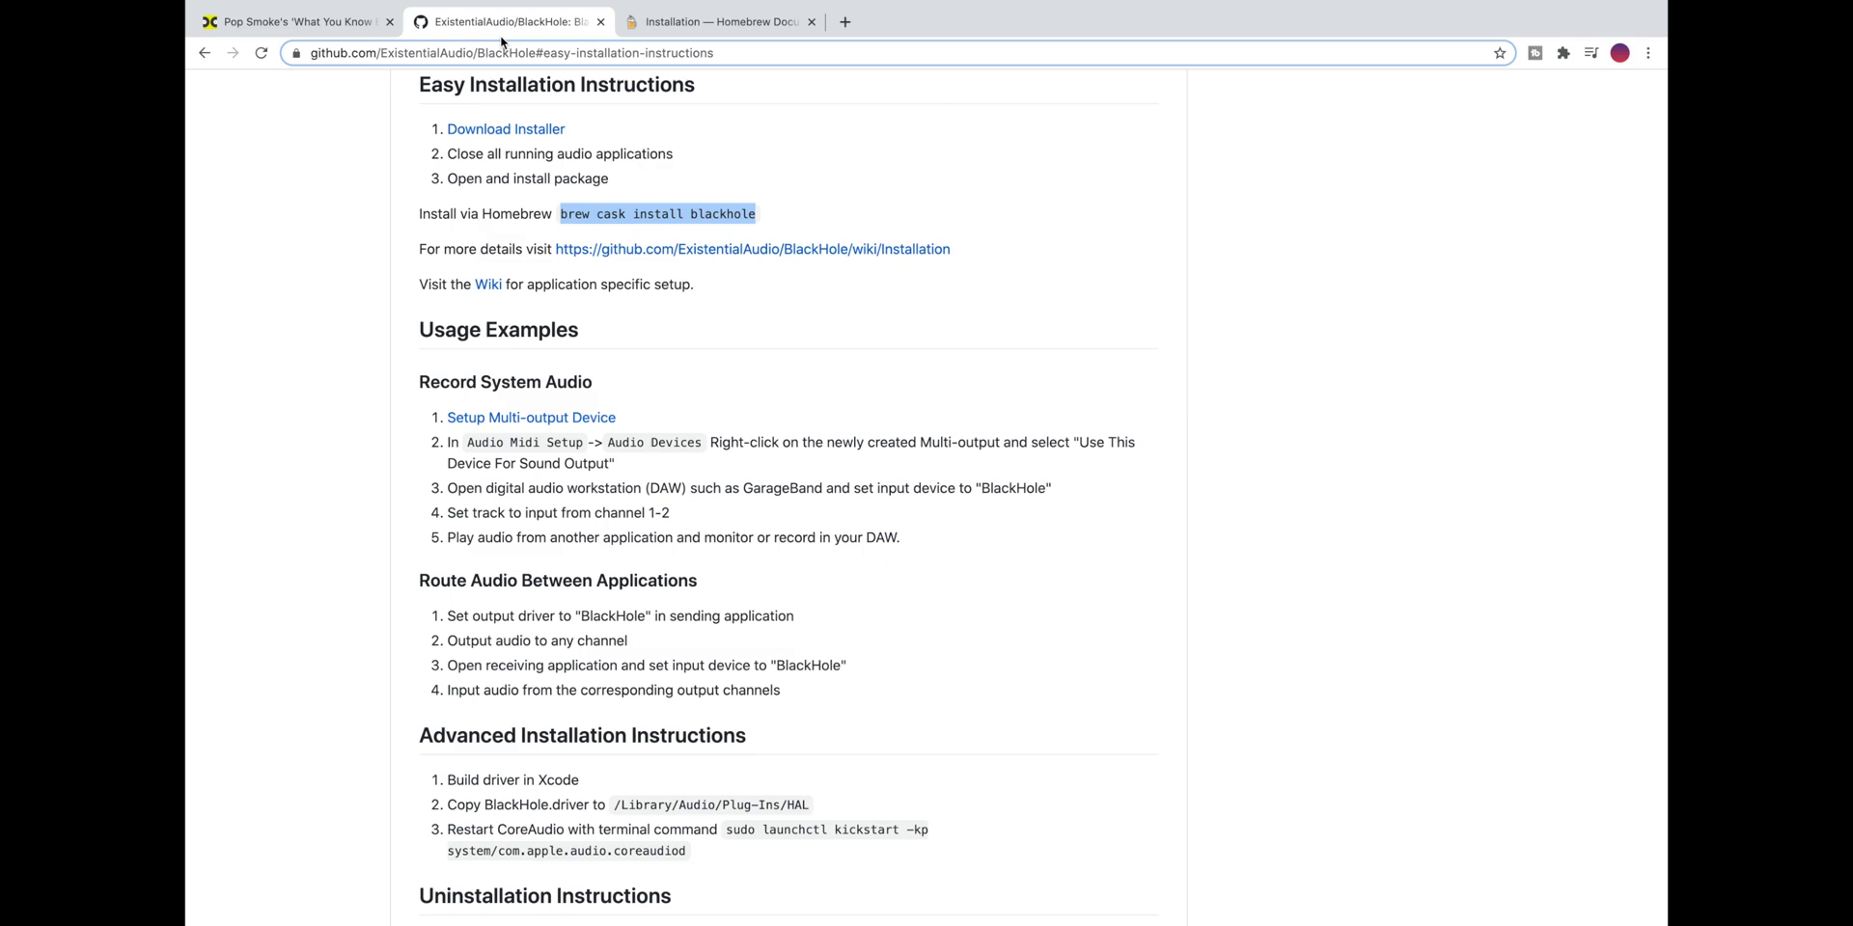
mouse_move(243, 220)
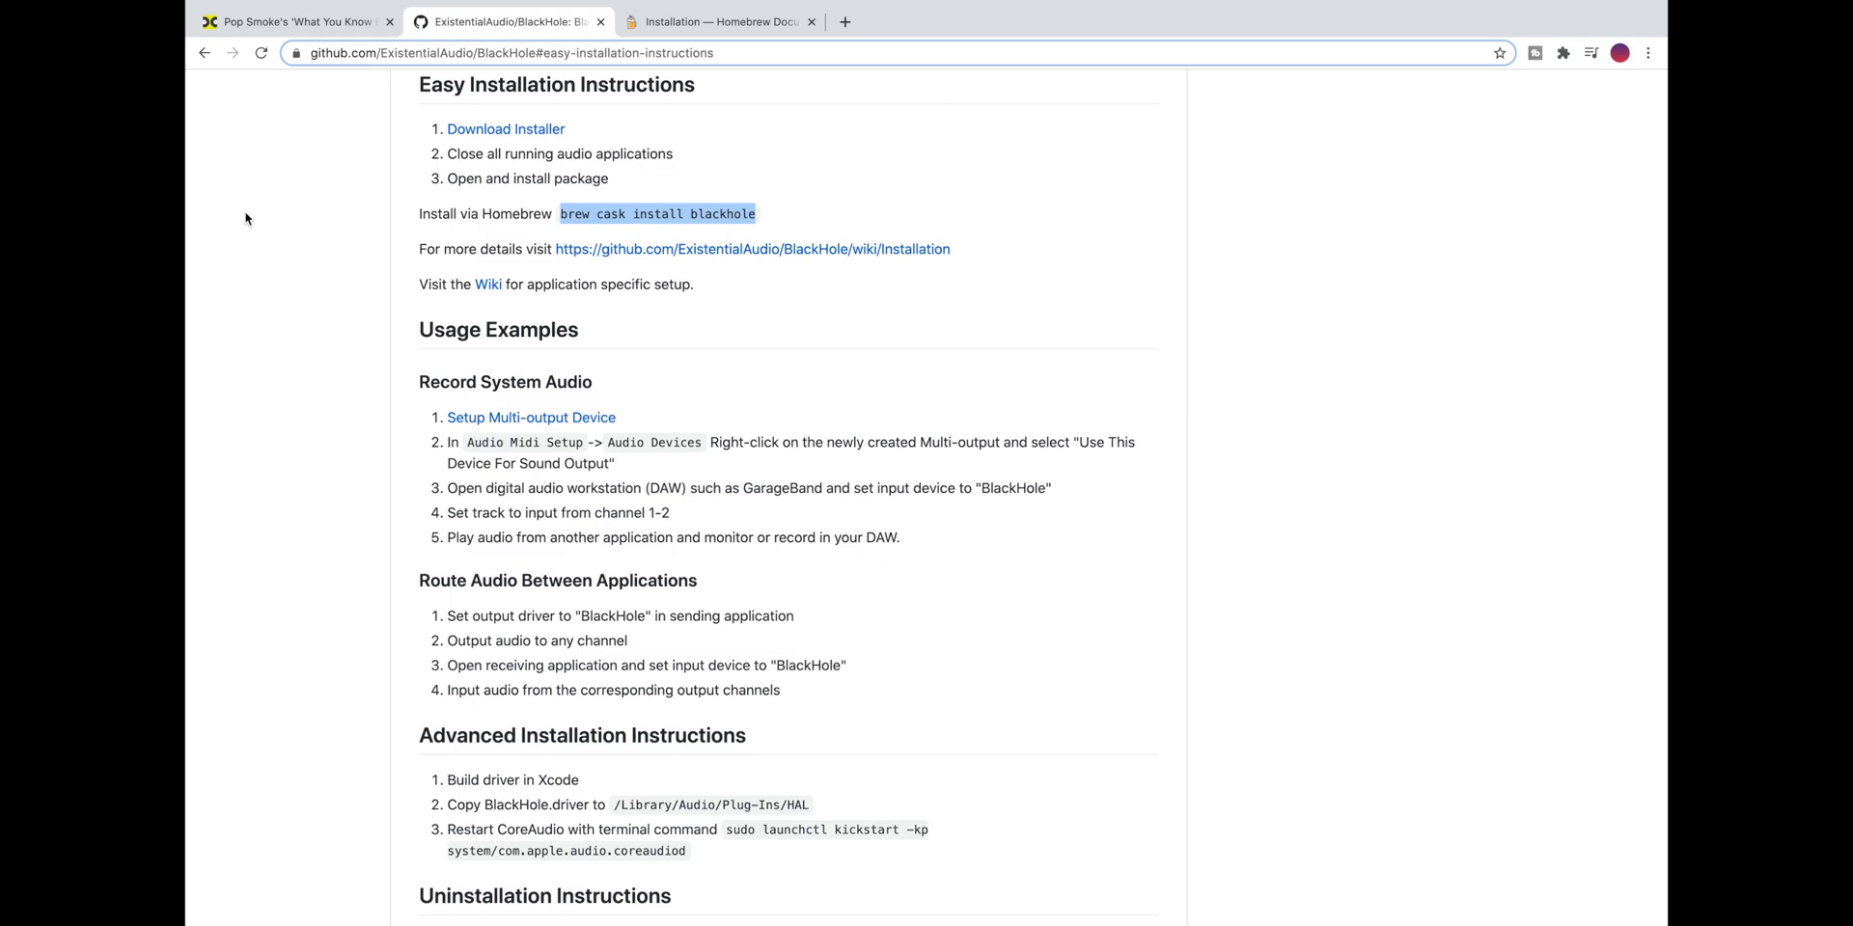